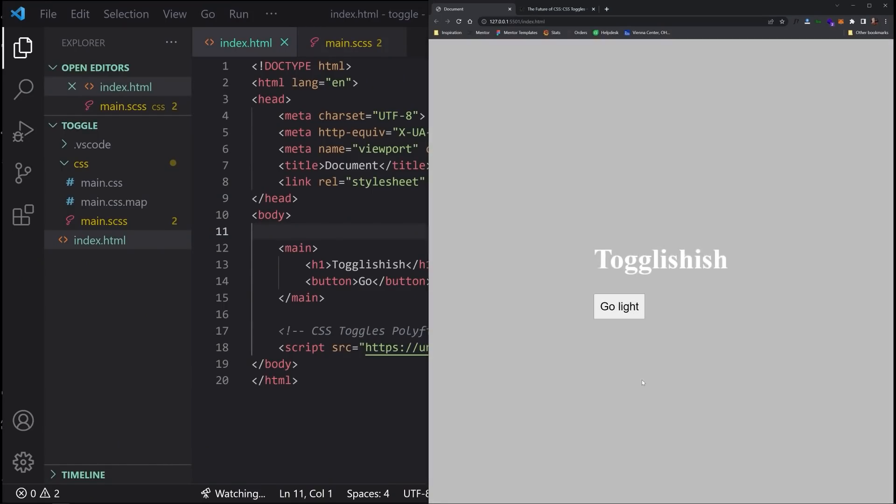
# Switch the Togglishish demo page to its light theme with the 'Go light' button
pyautogui.click(619, 306)
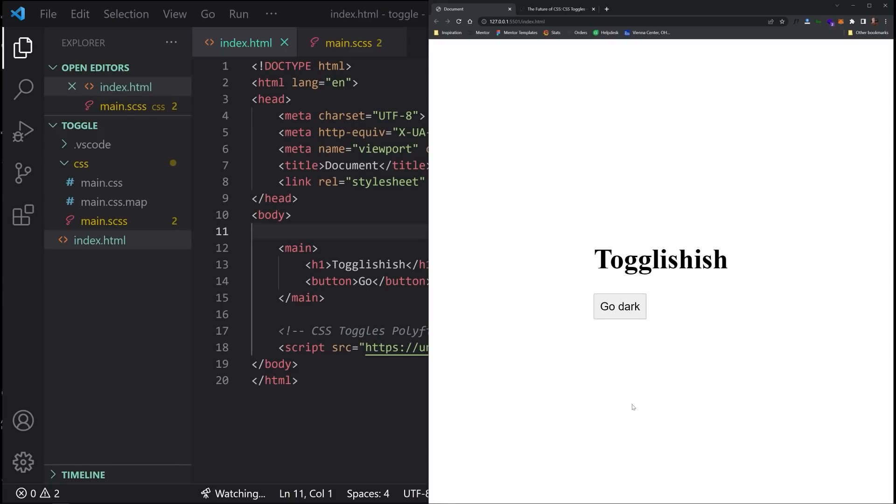
pyautogui.moveTo(623, 142)
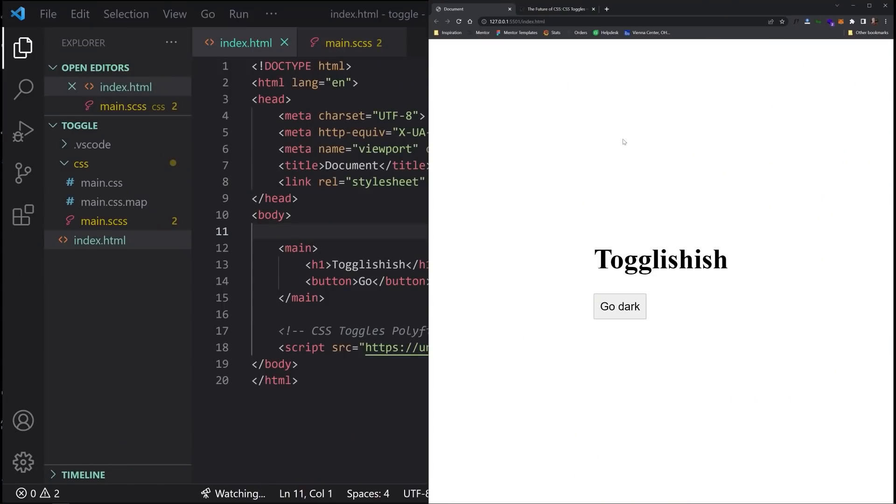
# Bring up the 'The Future of CSS: CSS Toggles' article and scroll past its introduction
pyautogui.click(555, 9)
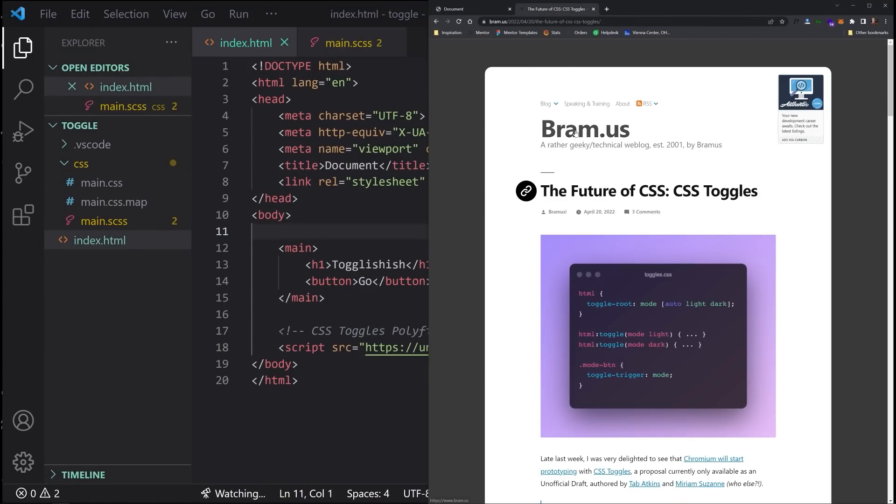
pyautogui.scroll(-3)
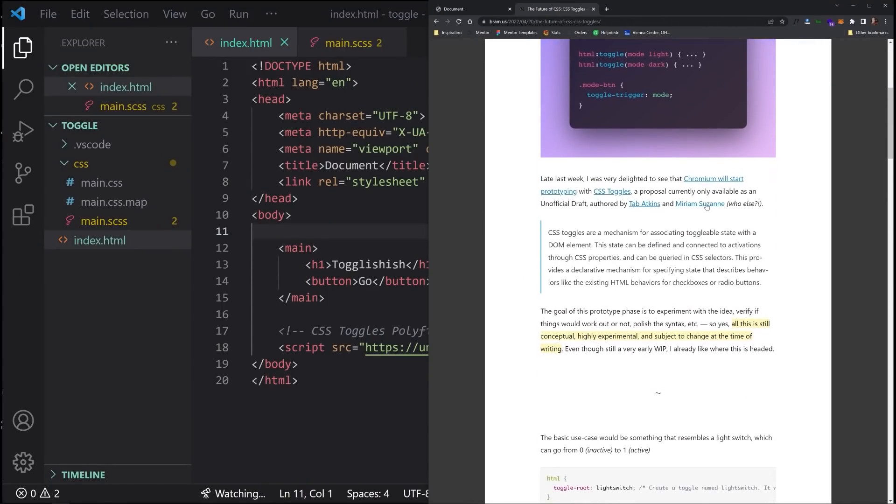
pyautogui.moveTo(553, 206)
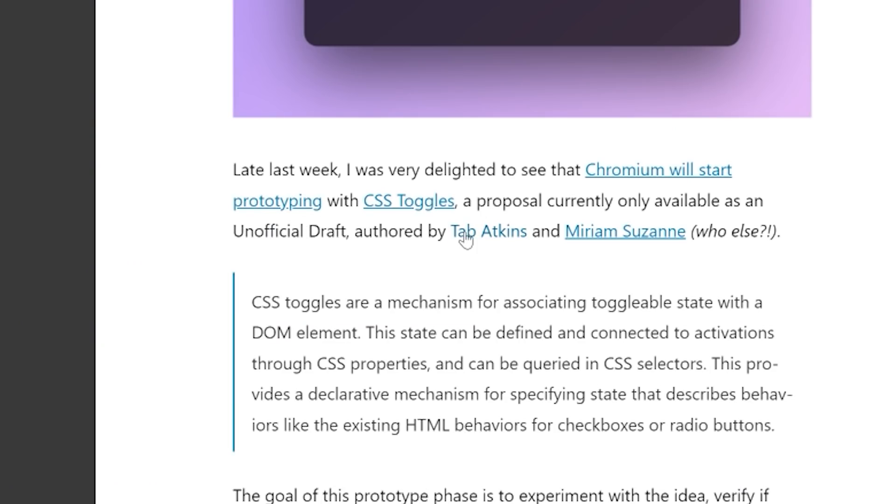
pyautogui.moveTo(646, 240)
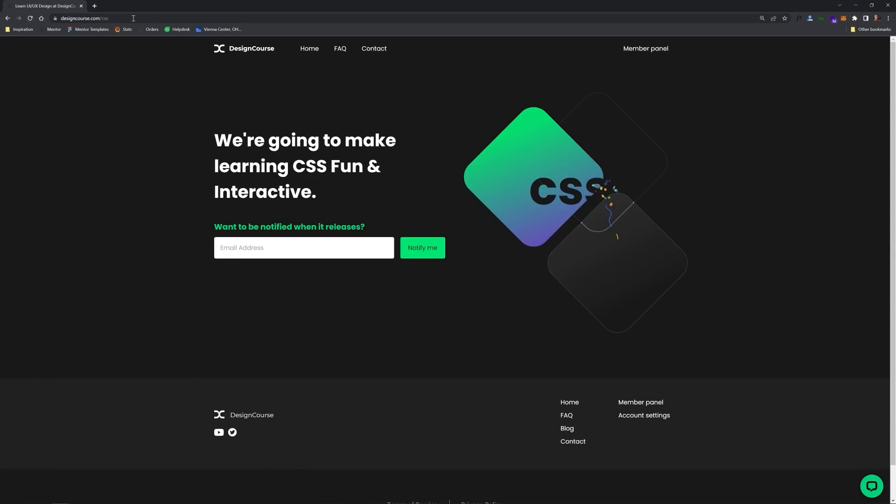
pyautogui.moveTo(296, 252)
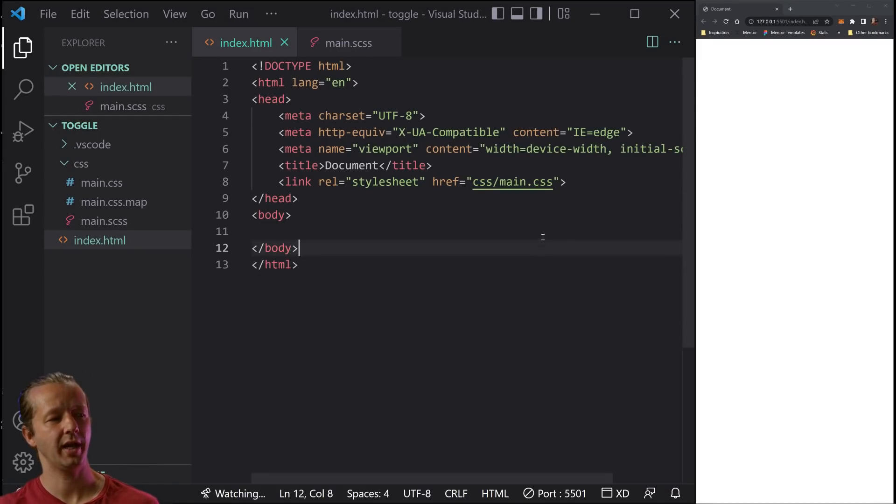
# Check the empty main.scss, then return to index.html's body to add the oddbird polyfill script
pyautogui.click(257, 231)
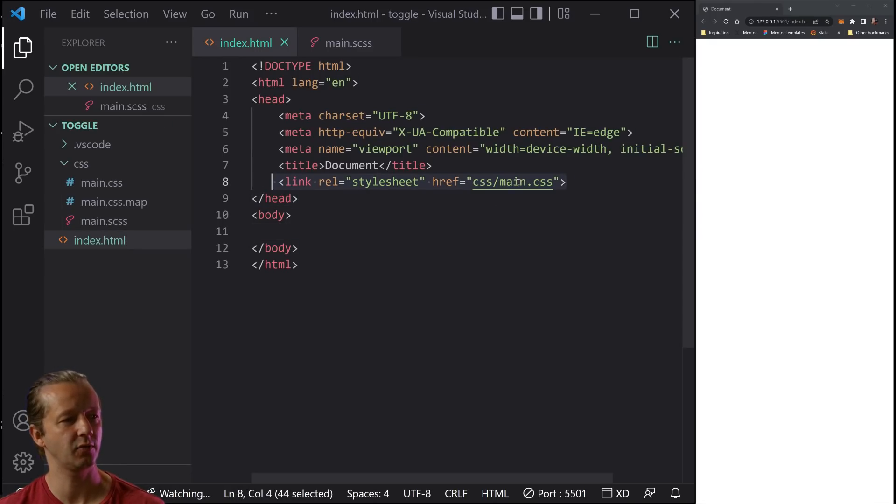
pyautogui.click(80, 163)
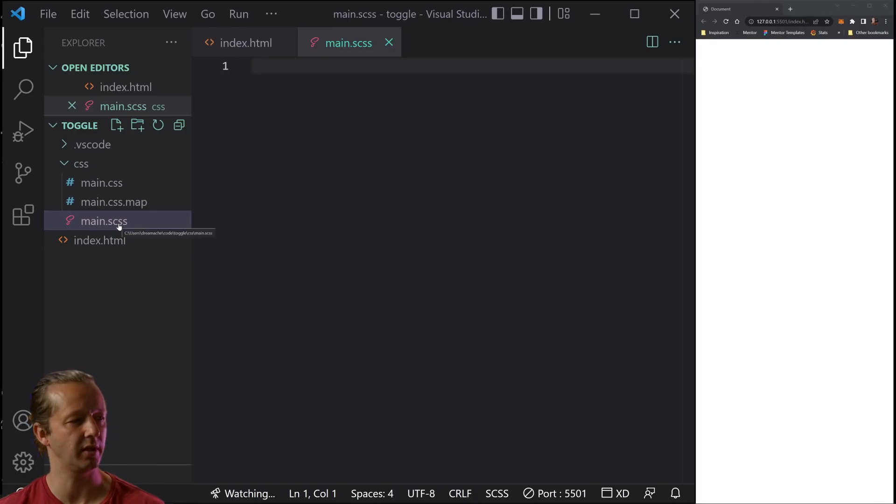
pyautogui.moveTo(134, 243)
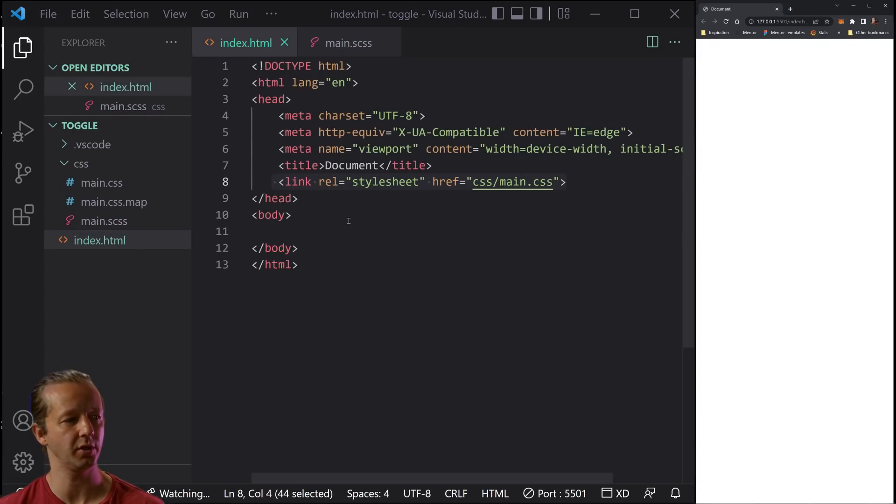
pyautogui.click(391, 231)
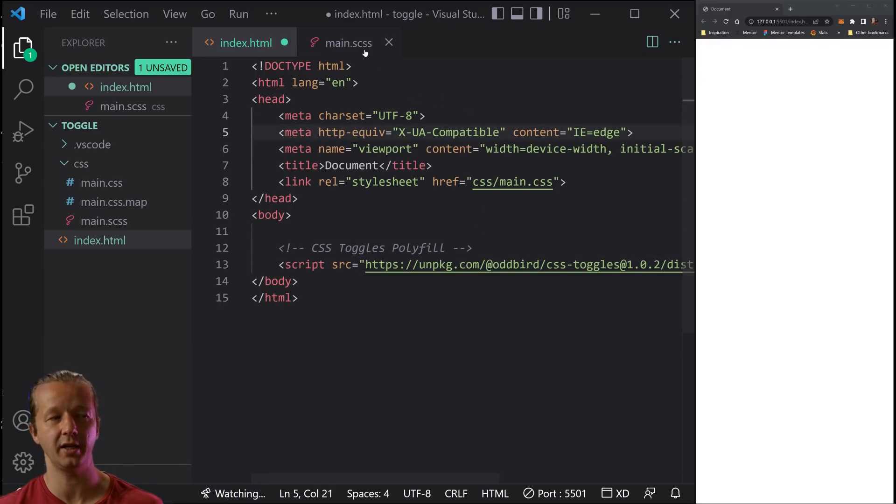
pyautogui.moveTo(348, 43)
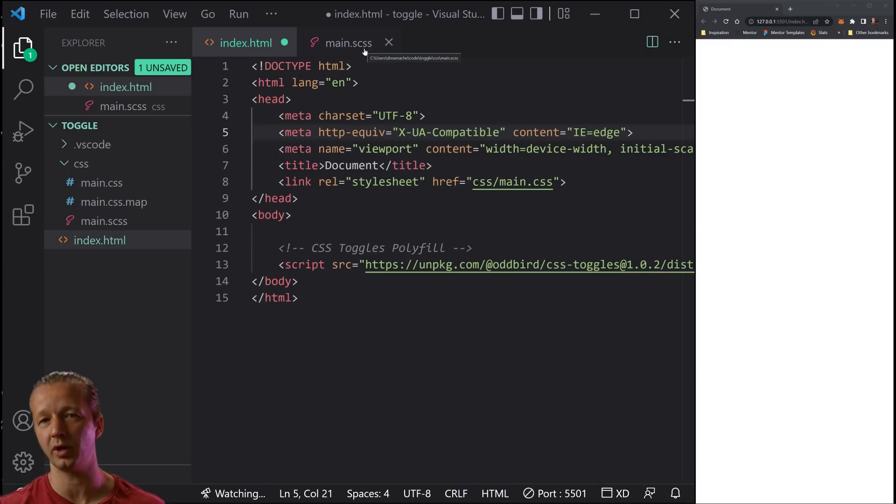
# Add a main element with an h1 'Togglishish' and a 'Go' button above the polyfill script
pyautogui.click(280, 231)
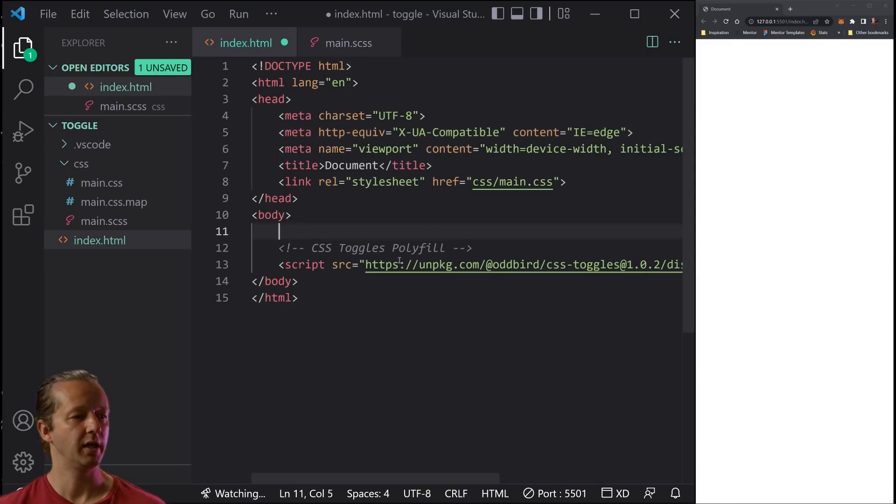
pyautogui.click(361, 264)
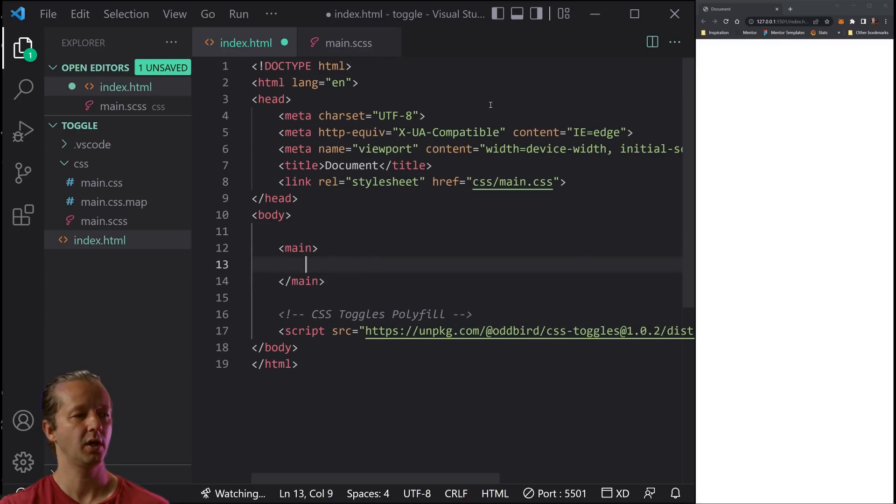
pyautogui.write('<h1>Togglishish</h1>')
pyautogui.write('<p></p>')
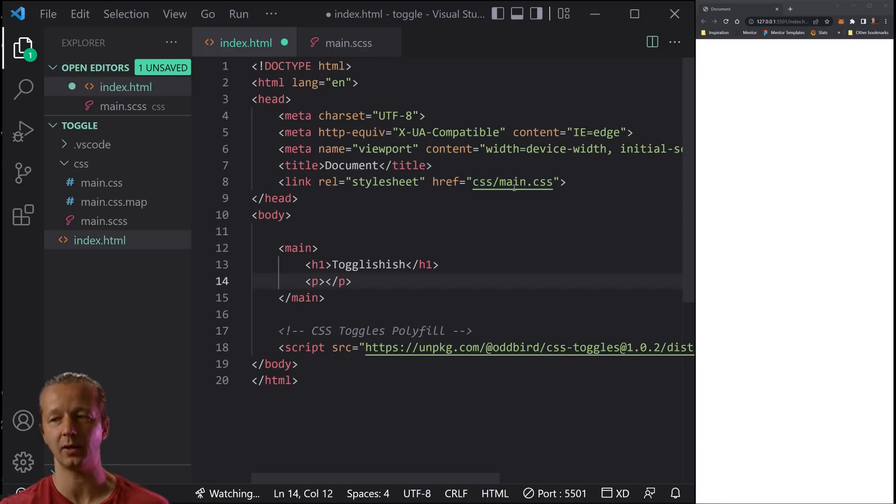
pyautogui.press('Backspace')
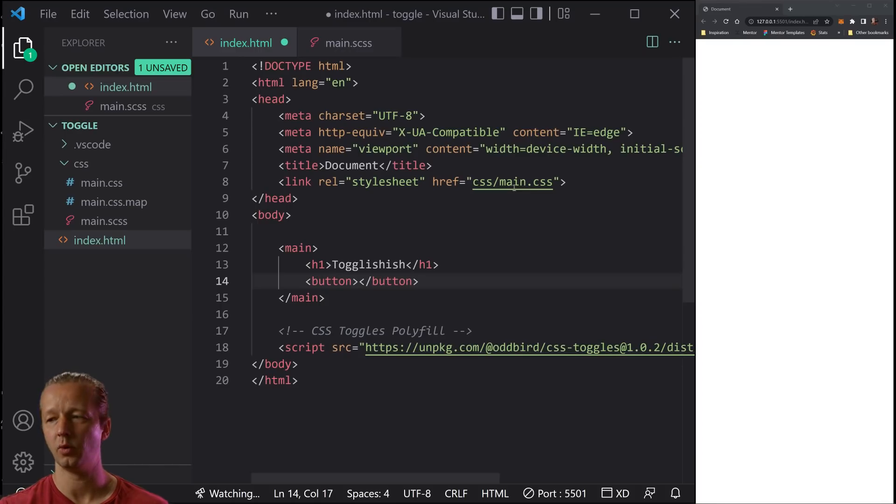
pyautogui.write('Go')
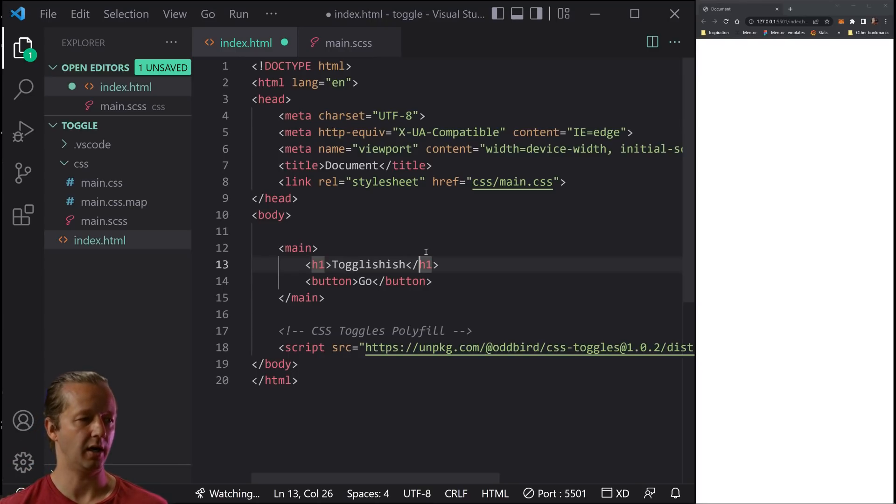
pyautogui.click(370, 280)
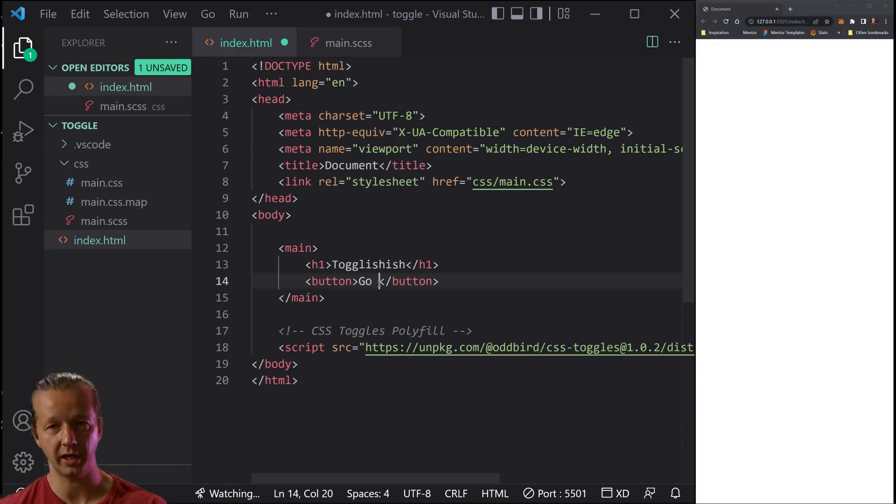
# Write an html rule: margin 0, height 100vh, black background, centred grid, white text; save
pyautogui.click(347, 43)
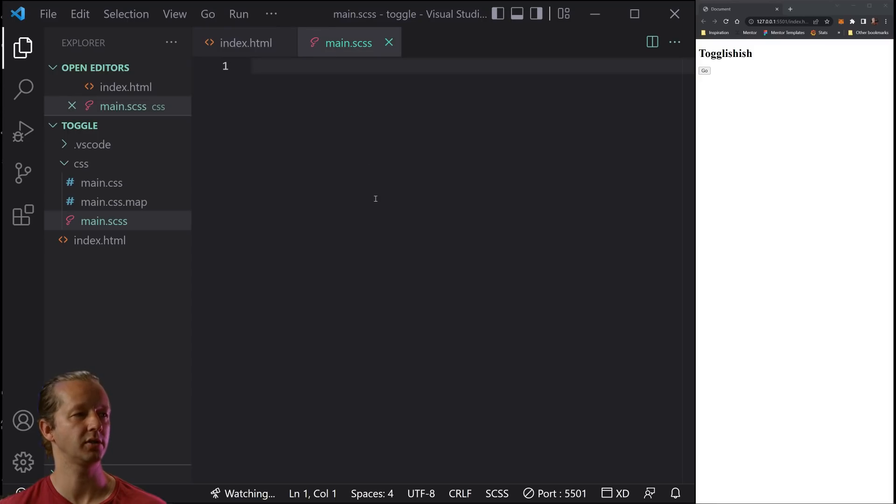
pyautogui.moveTo(576, 122)
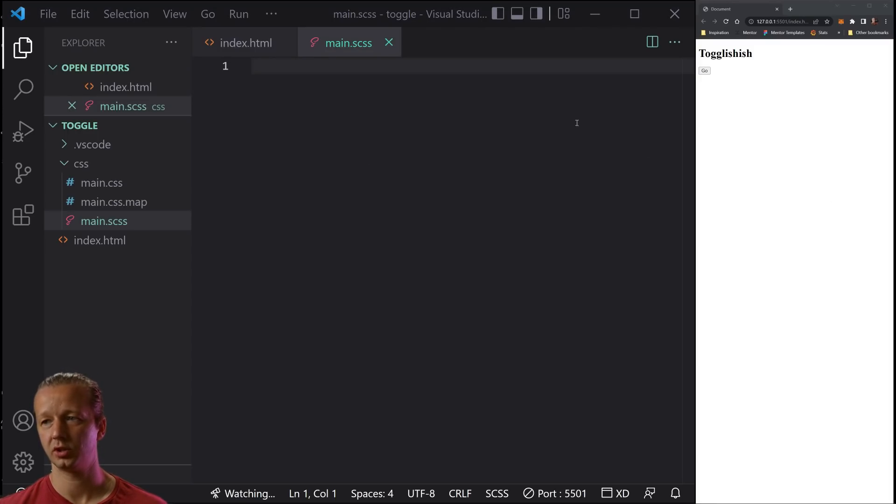
pyautogui.write('html {')
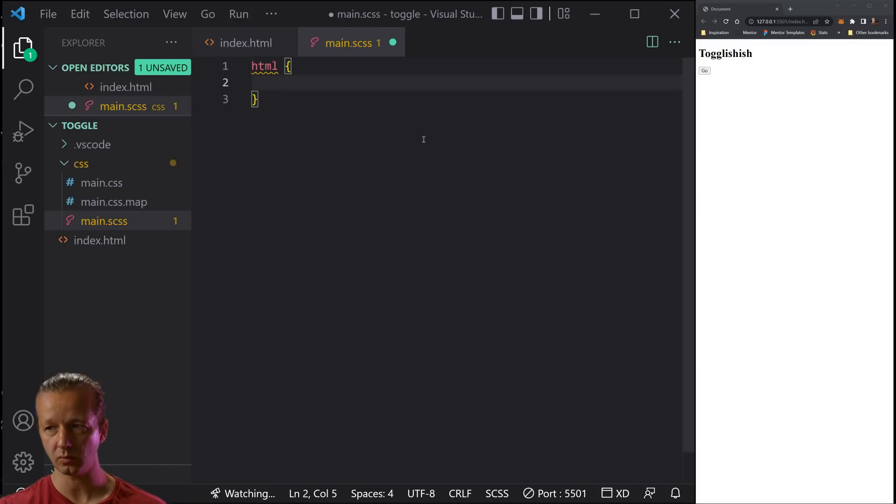
pyautogui.write('margin: 0;')
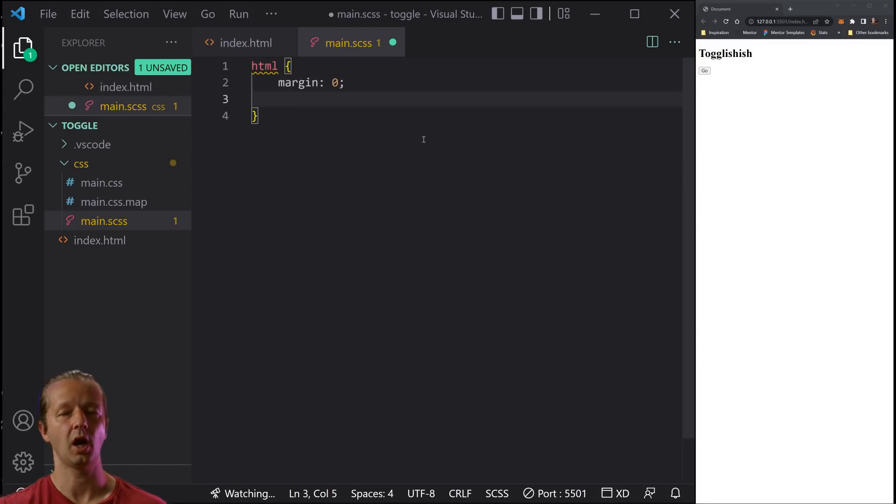
pyautogui.write('height: 100vh;')
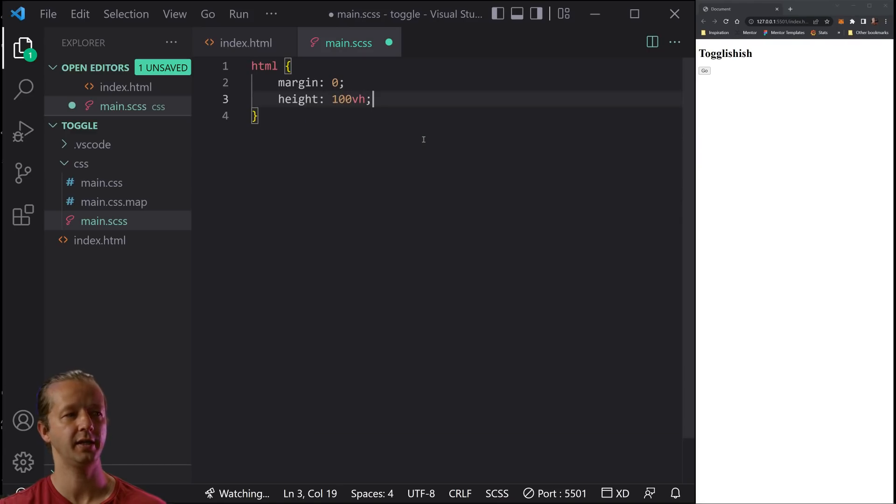
pyautogui.write('background')
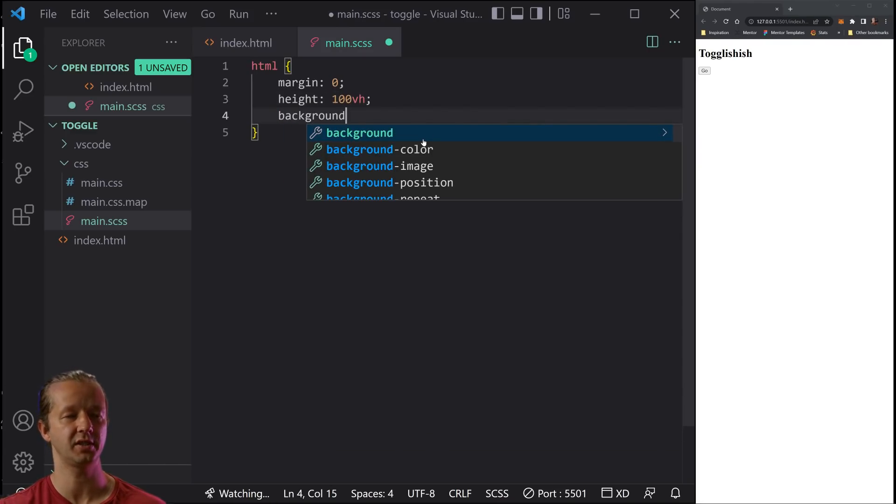
pyautogui.write(': black;')
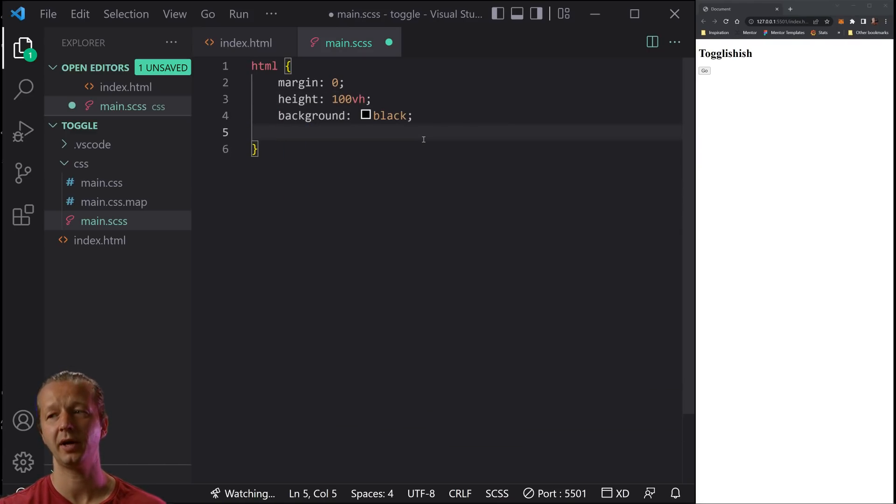
pyautogui.write('display')
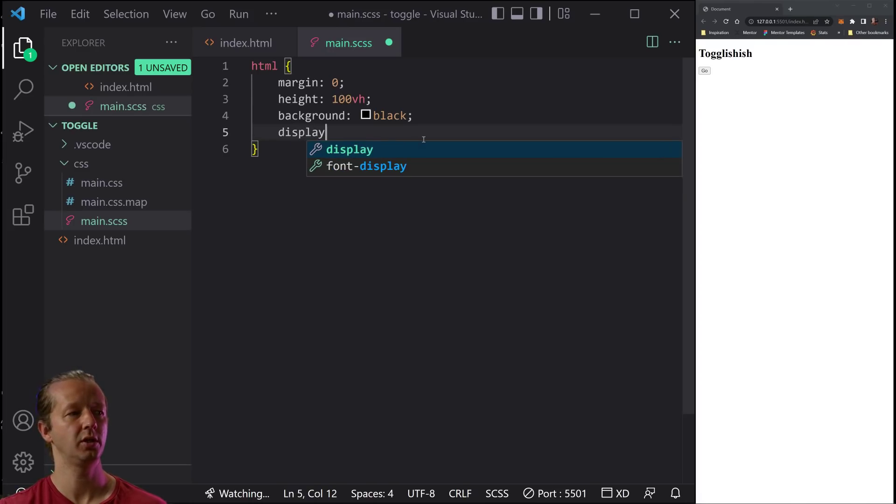
pyautogui.write(': grid;')
pyautogui.write('place-content:')
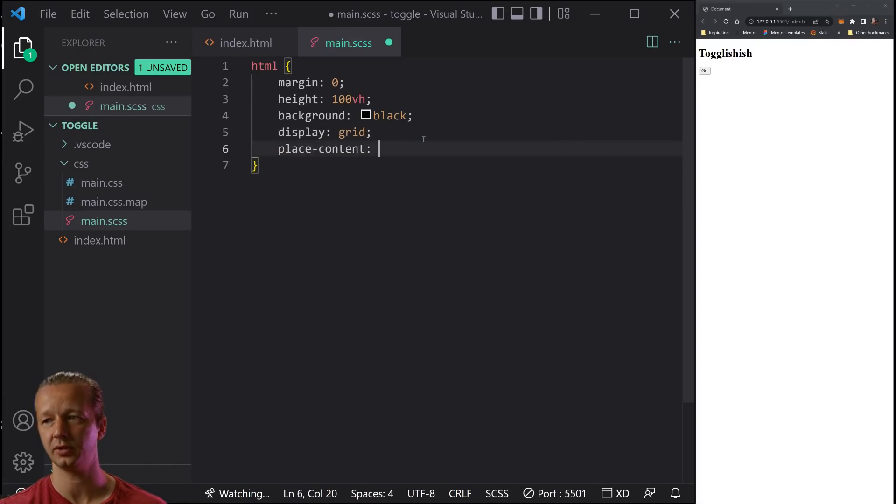
pyautogui.write('center;')
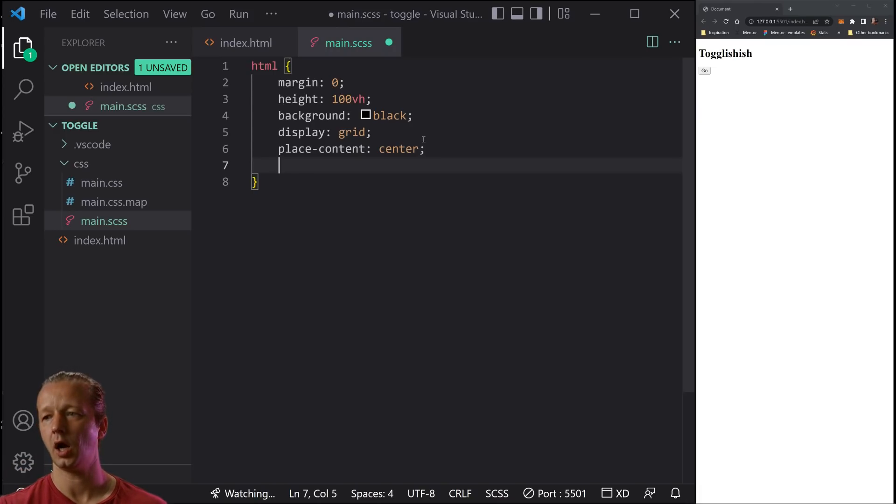
pyautogui.write('colo')
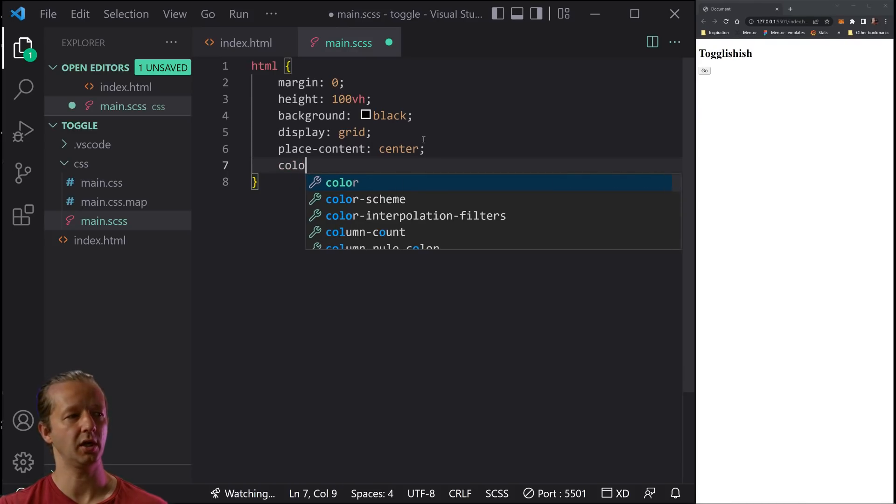
pyautogui.write(': white;')
pyautogui.write('transition: background 1s;')
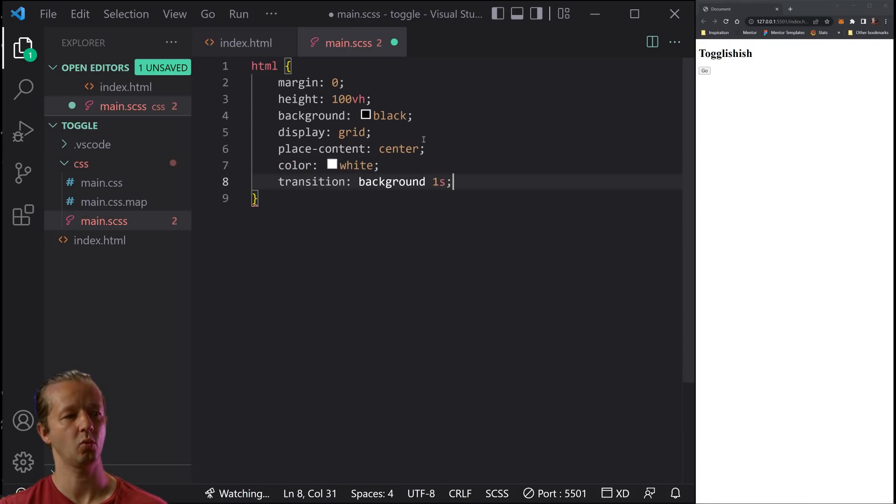
pyautogui.press('ctrl+s')
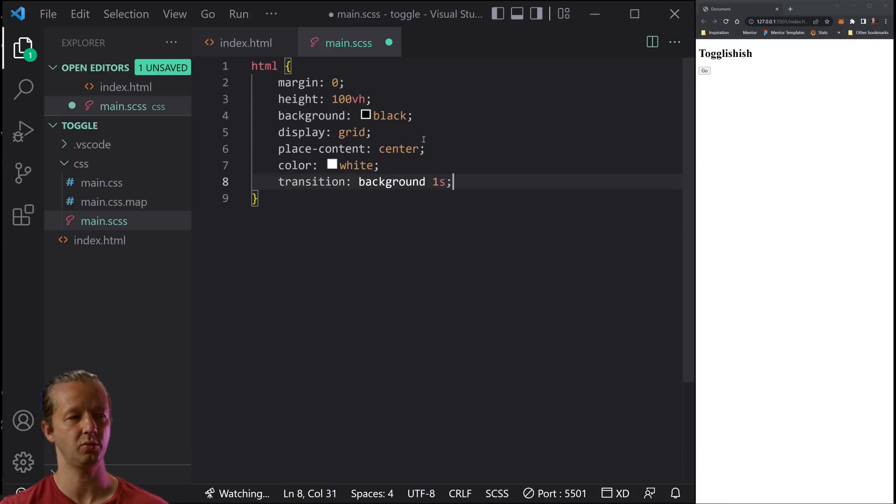
# Add a 1s background transition and toggle-root: lightswitch to the html rule
pyautogui.click(413, 114)
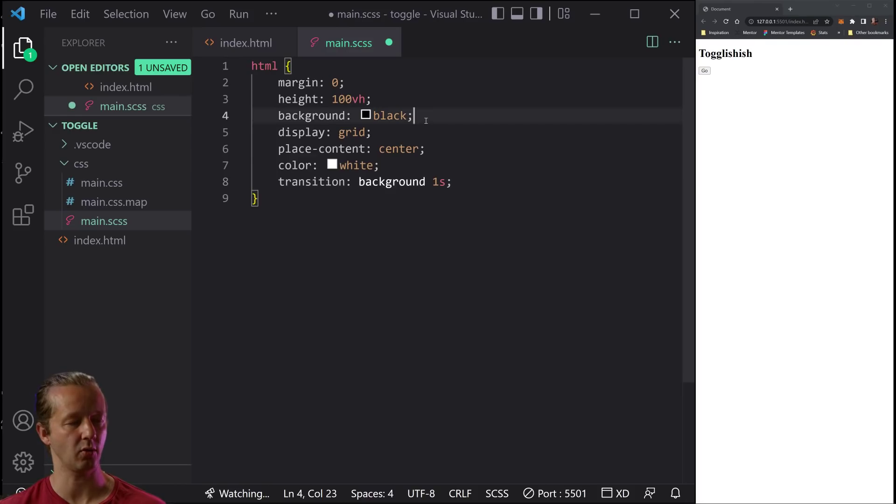
pyautogui.press('Return')
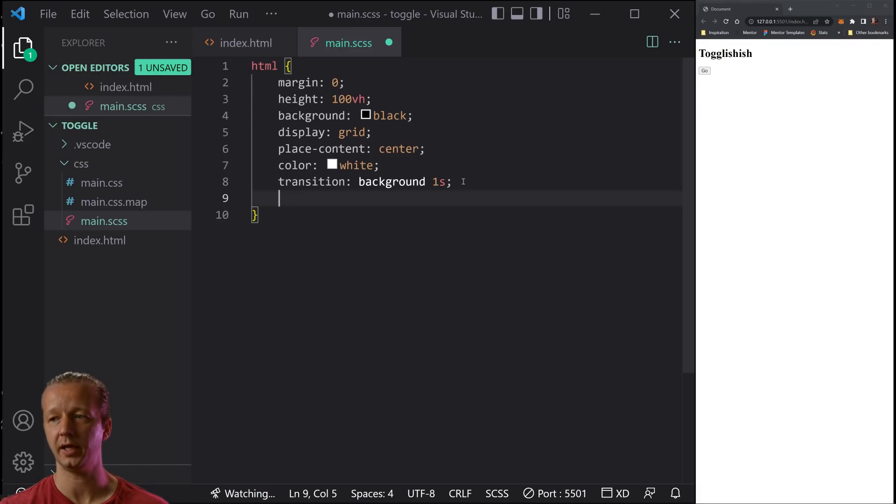
pyautogui.write('togg')
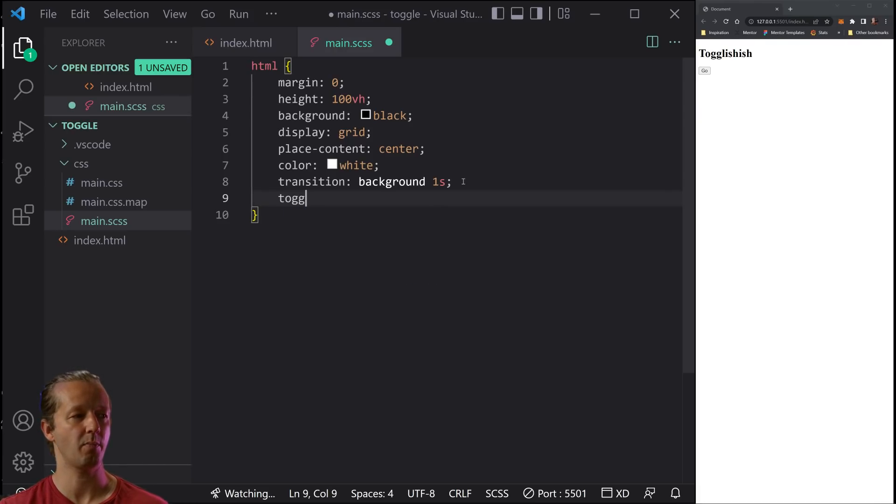
pyautogui.write('le-')
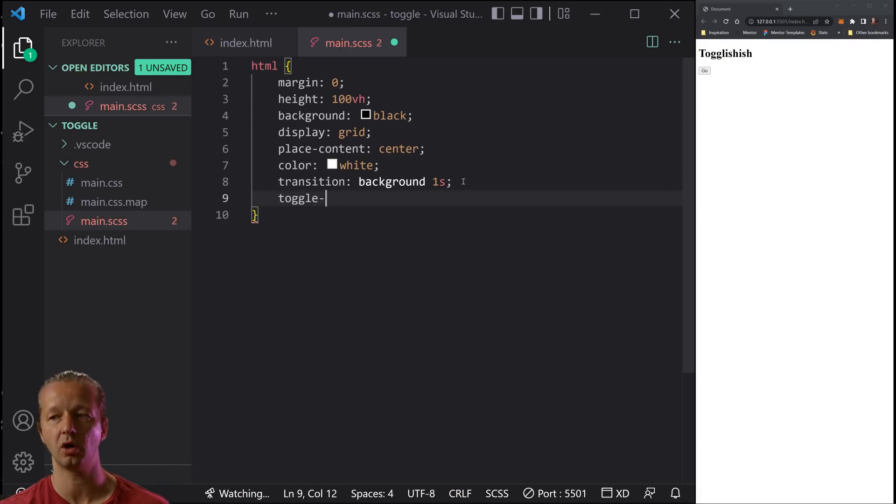
pyautogui.write('root: light')
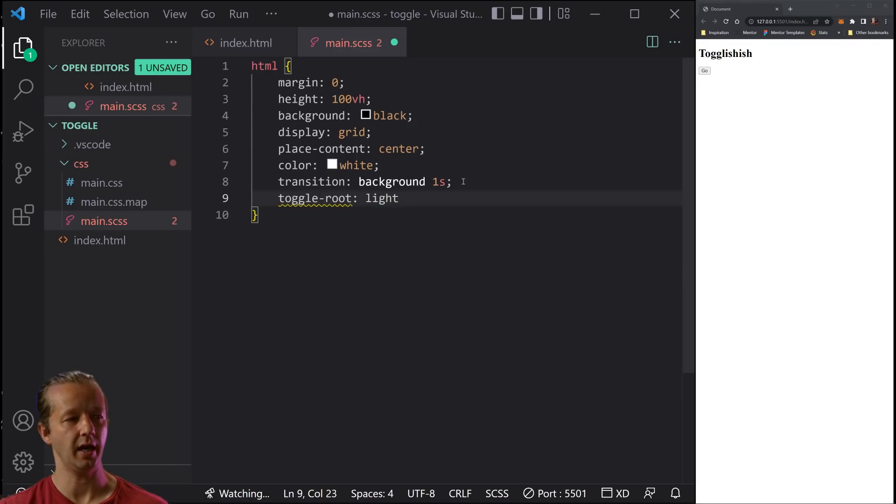
pyautogui.write('switch;')
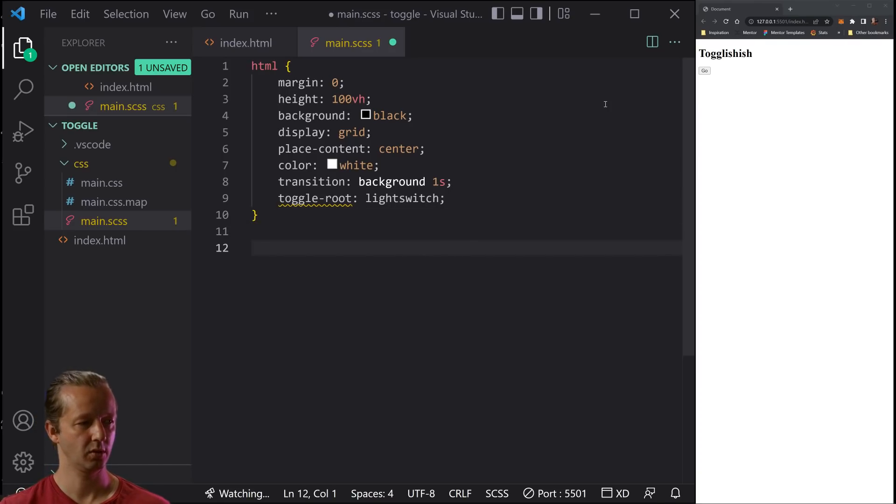
# Add an h1 rule with font-size 5rem and save so the heading grows
pyautogui.write('h1')
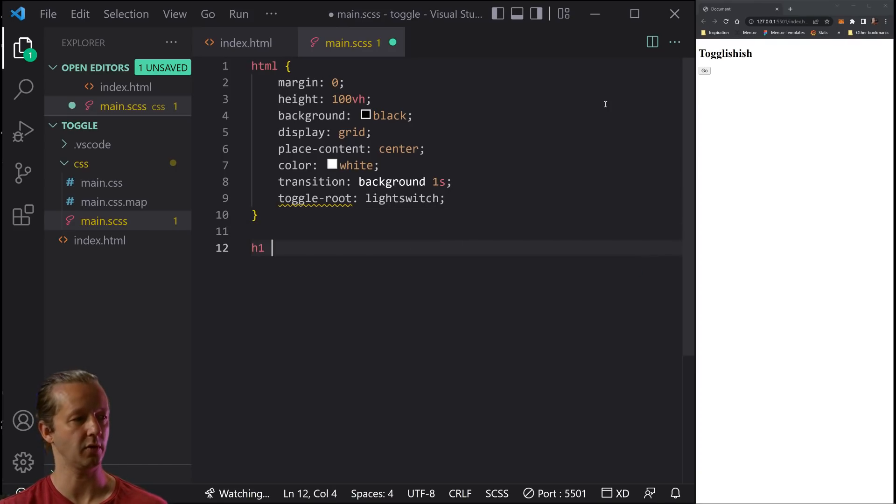
pyautogui.write('{')
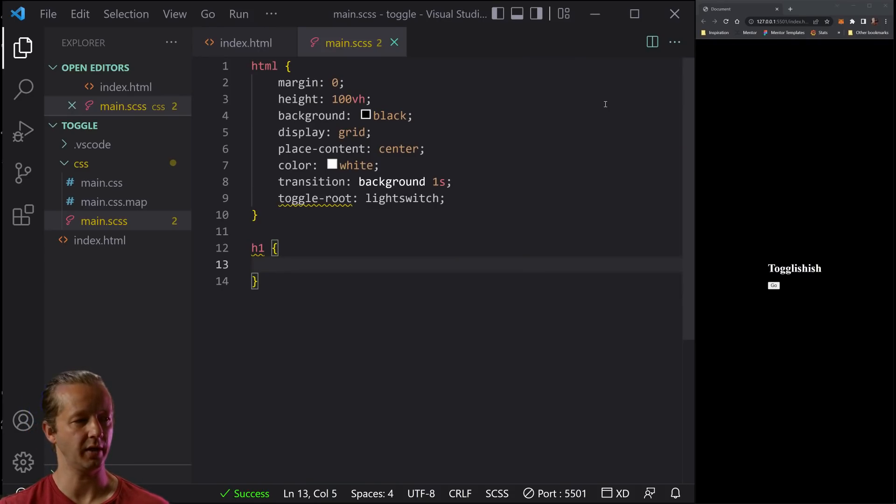
pyautogui.write('font-size: 5rem;')
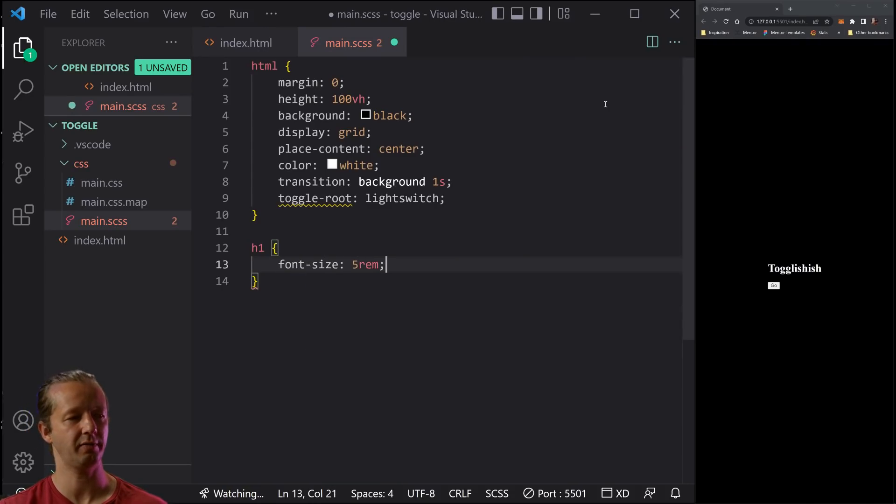
pyautogui.press('ctrl+s')
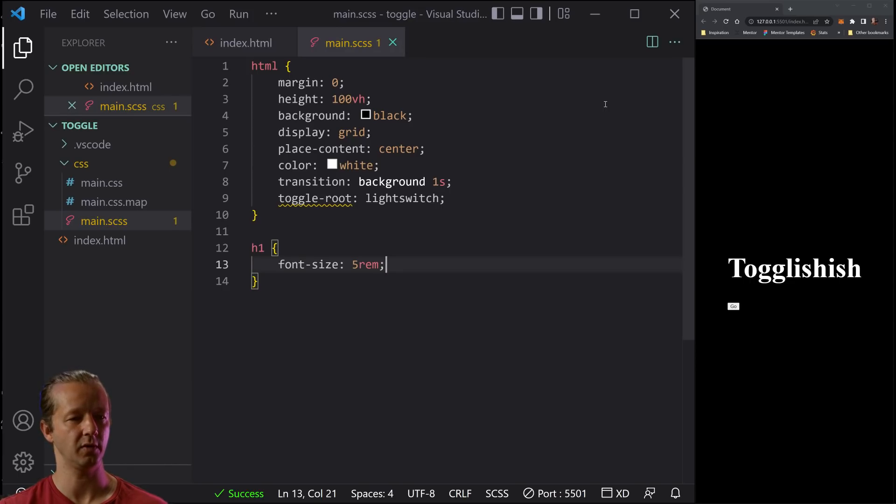
pyautogui.press('enter')
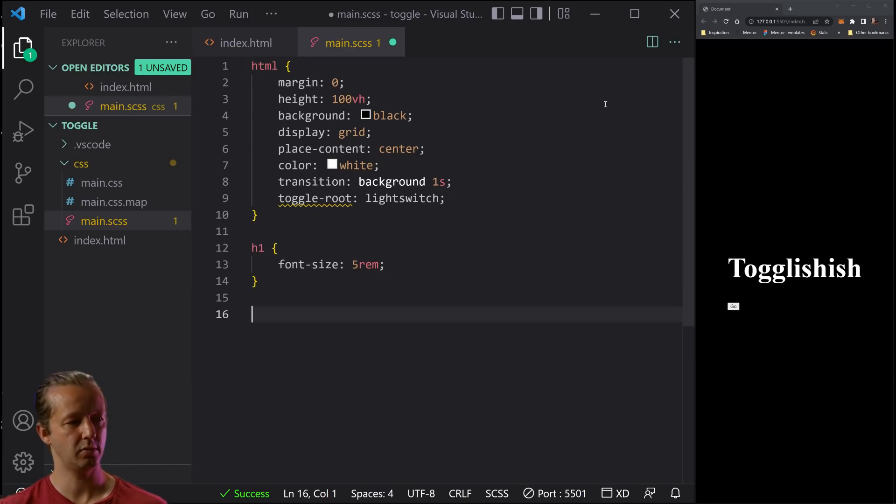
# Add a button rule with font-size 2rem and padding .5em, and save
pyautogui.write('b')
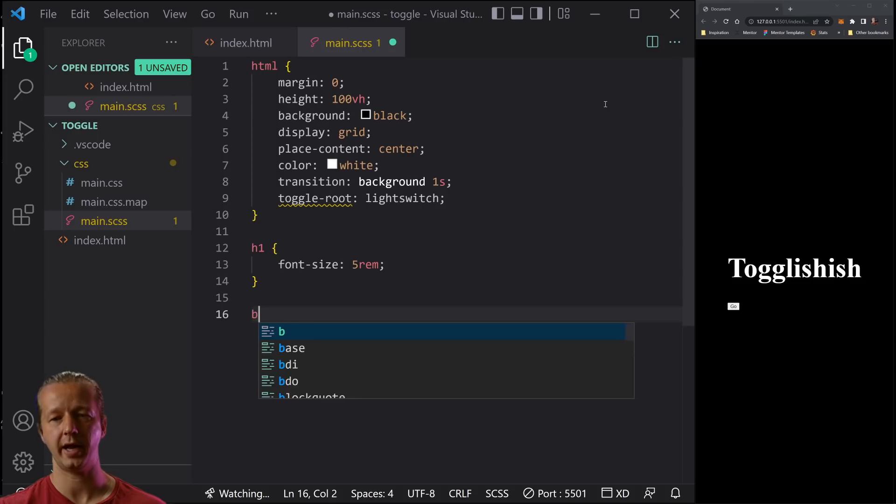
pyautogui.write('utton {')
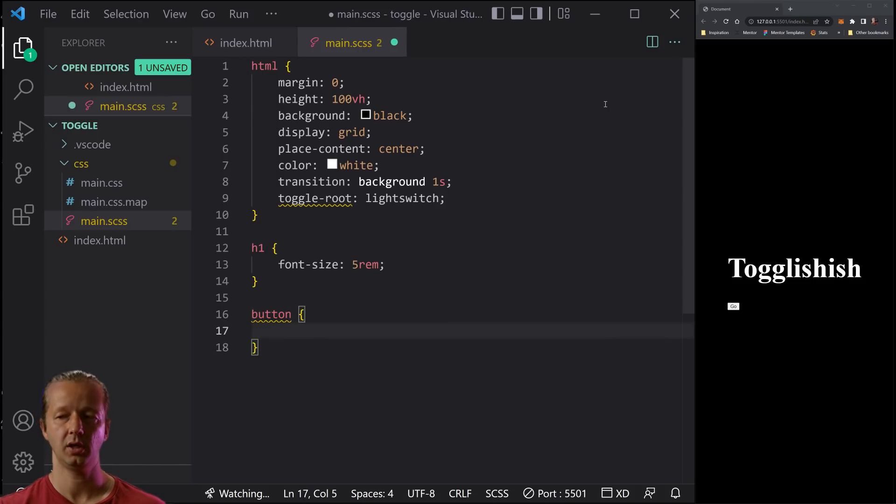
pyautogui.write('font-size: 2rem;')
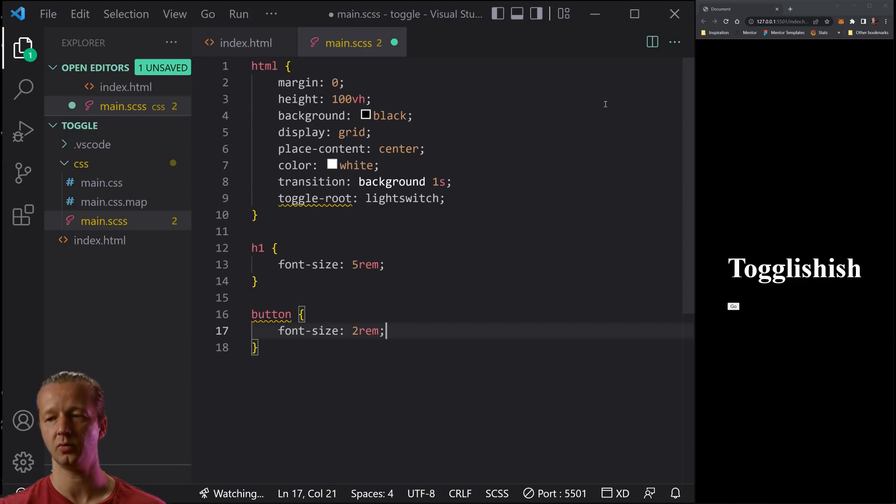
pyautogui.write('padding: .5em;')
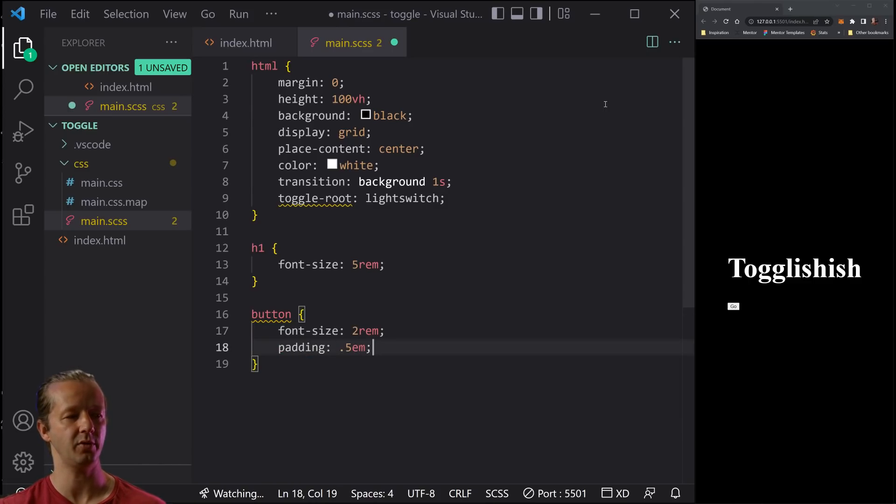
pyautogui.press('ctrl+s')
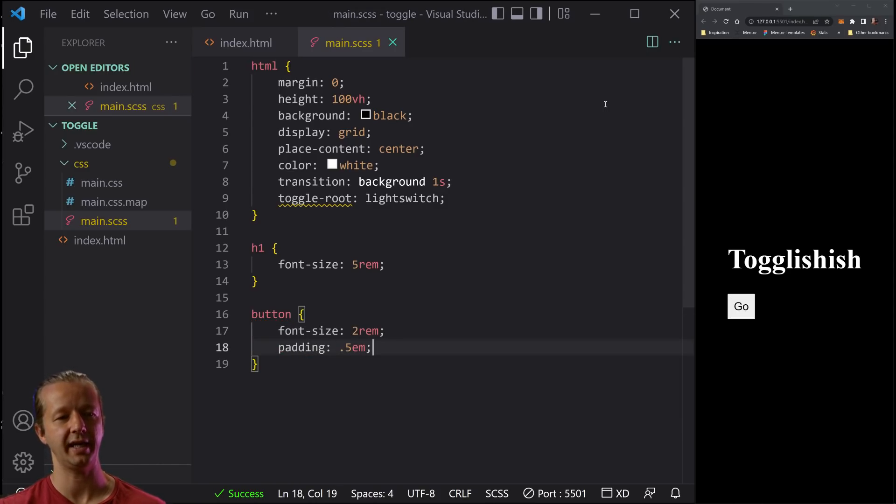
pyautogui.press('enter')
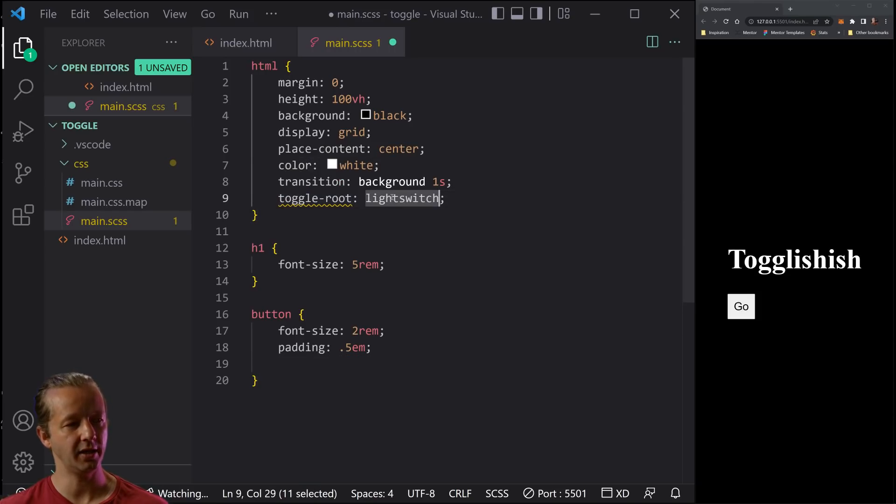
# Select the lightswitch toggle name and move to the blank line inside the button rule
pyautogui.click(328, 198)
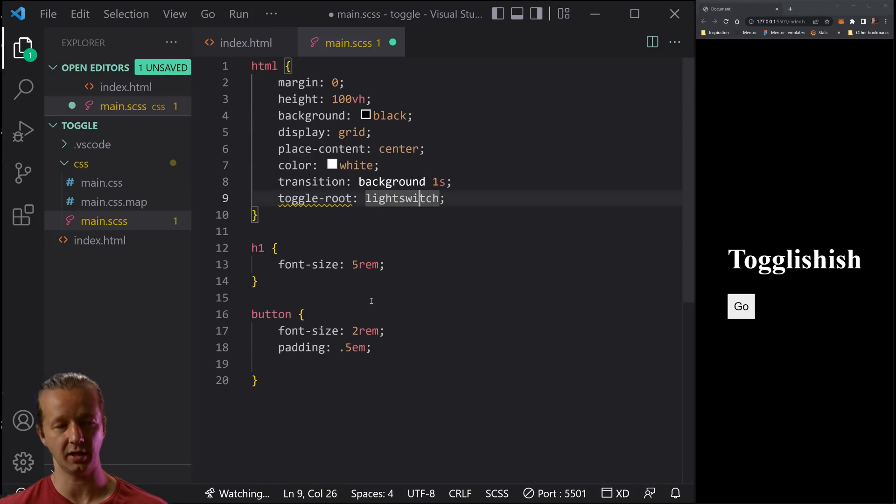
pyautogui.click(347, 364)
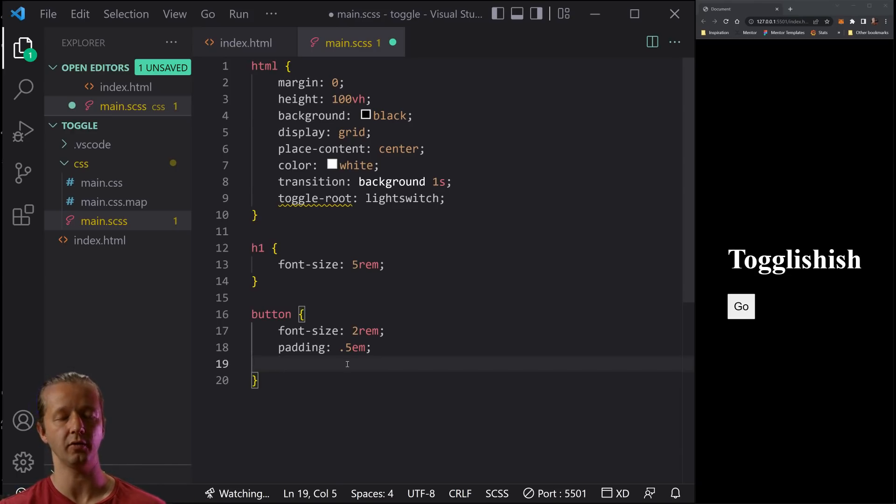
# Declare toggle-trigger: lightswitch inside the button rule
pyautogui.write('togg')
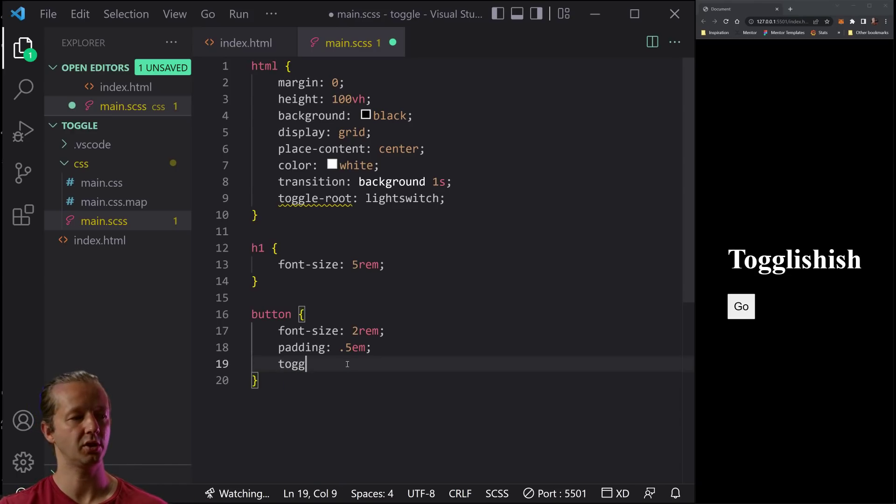
pyautogui.write('le-trigger:')
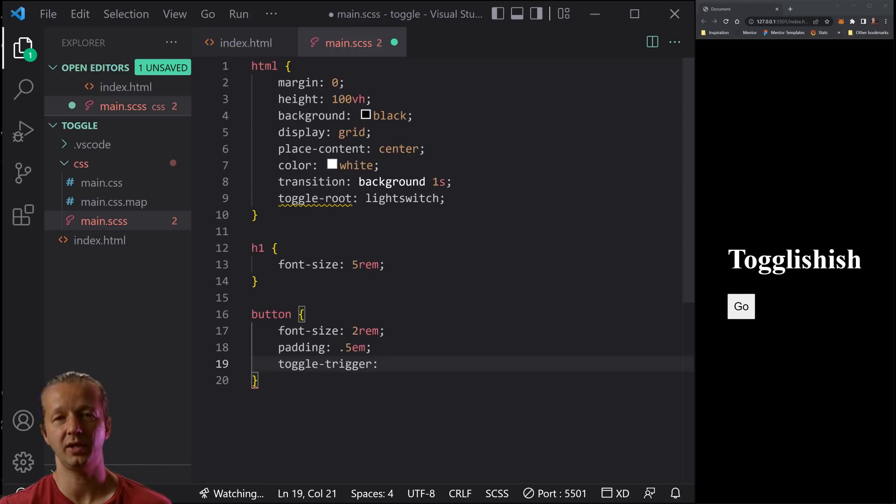
pyautogui.write('light')
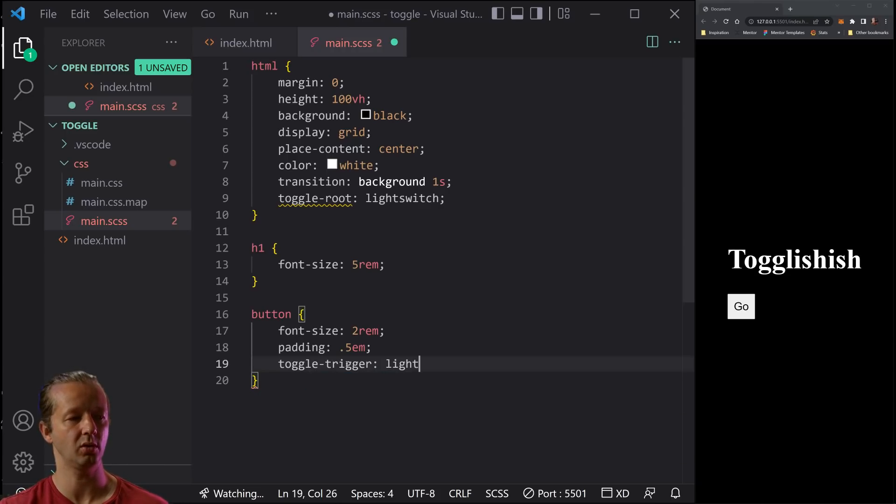
pyautogui.write('switch;')
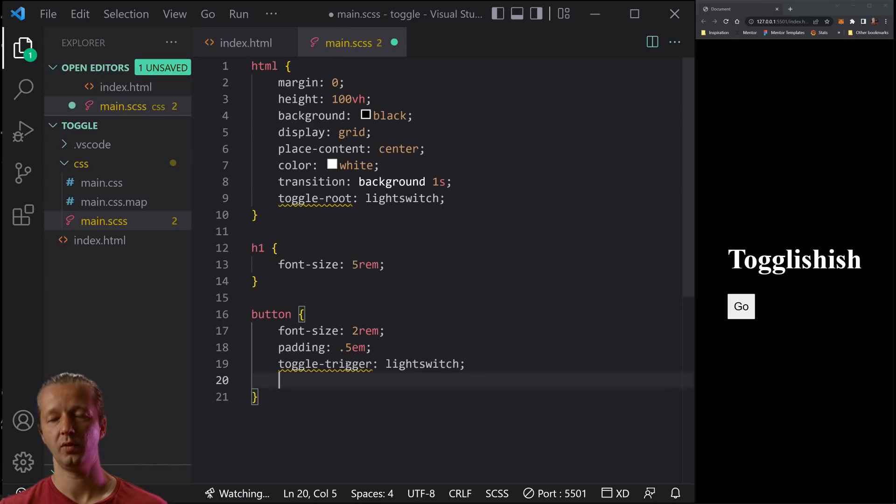
pyautogui.moveTo(433, 353)
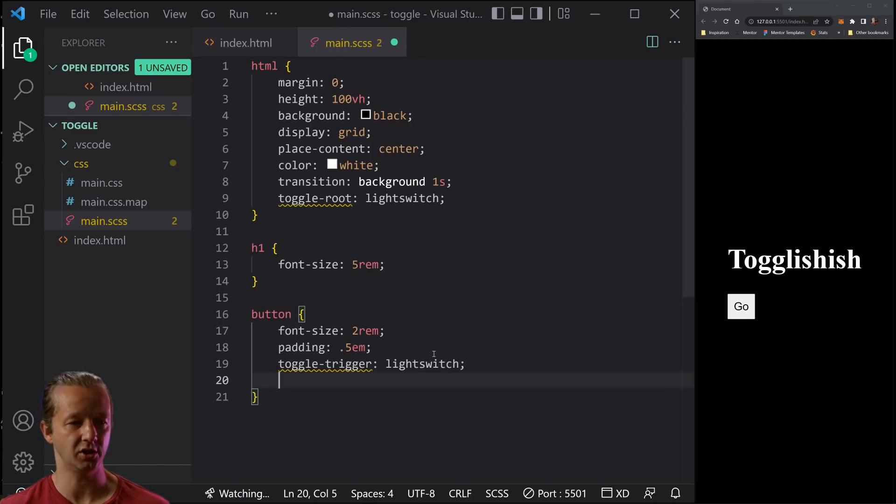
pyautogui.moveTo(369, 386)
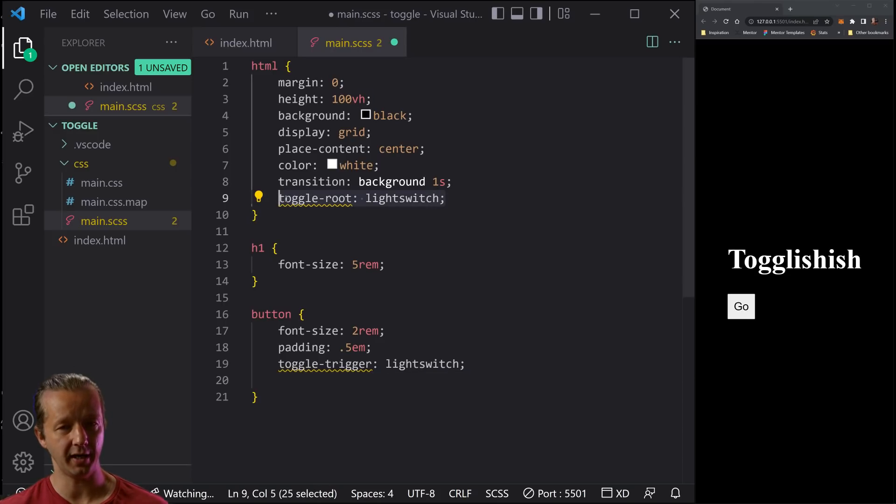
pyautogui.scroll(-3)
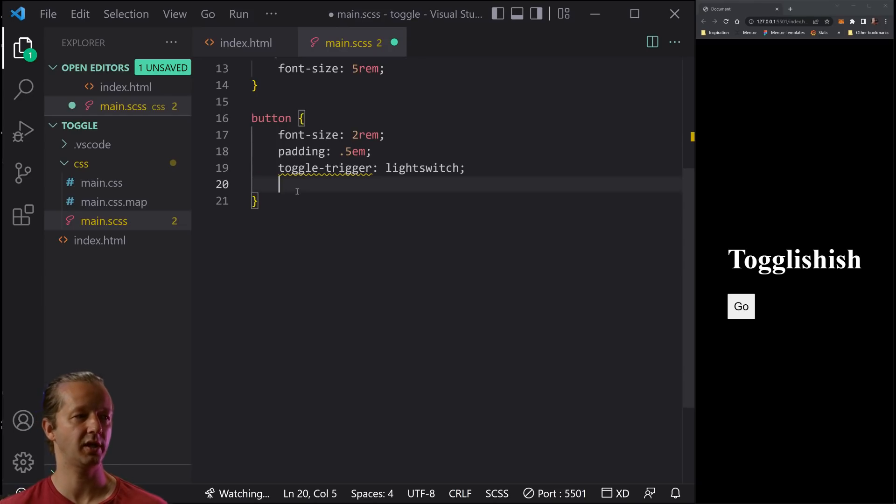
pyautogui.moveTo(323, 190)
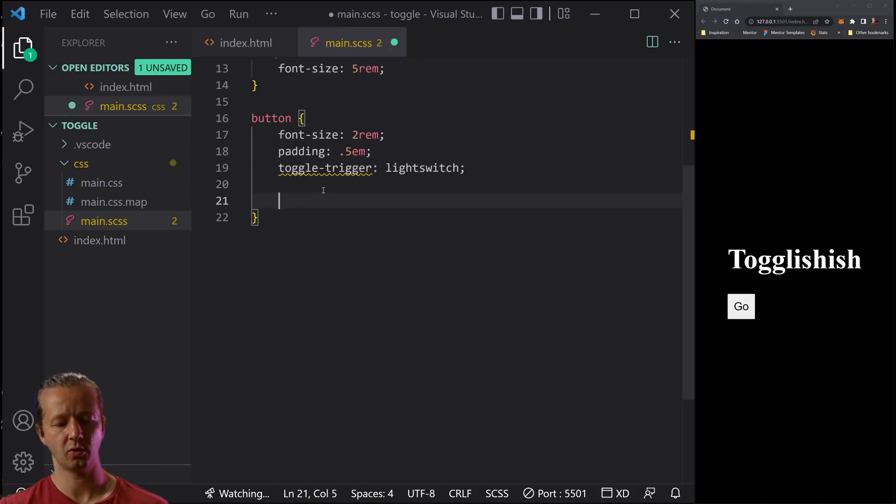
# Nest &::after with content ' light' in the button rule so it reads 'Go light'
pyautogui.write('&::after {')
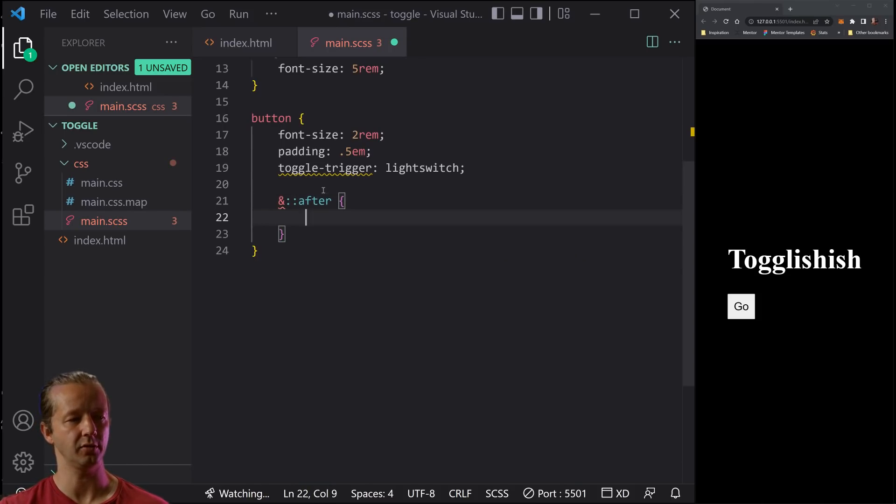
pyautogui.write('content:')
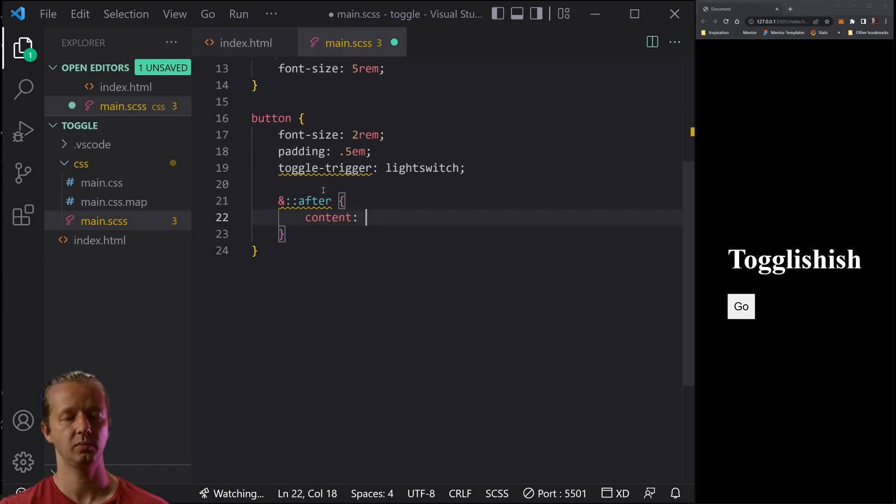
pyautogui.write("'")
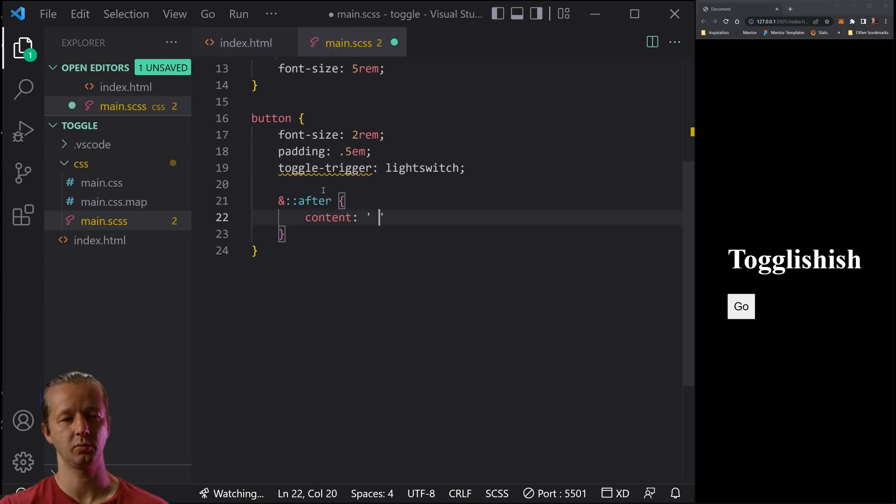
pyautogui.moveTo(741, 307)
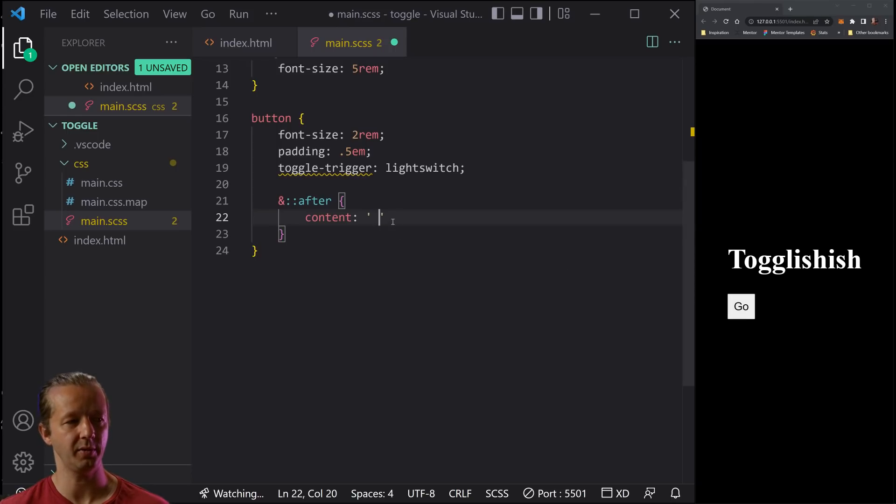
pyautogui.write('light')
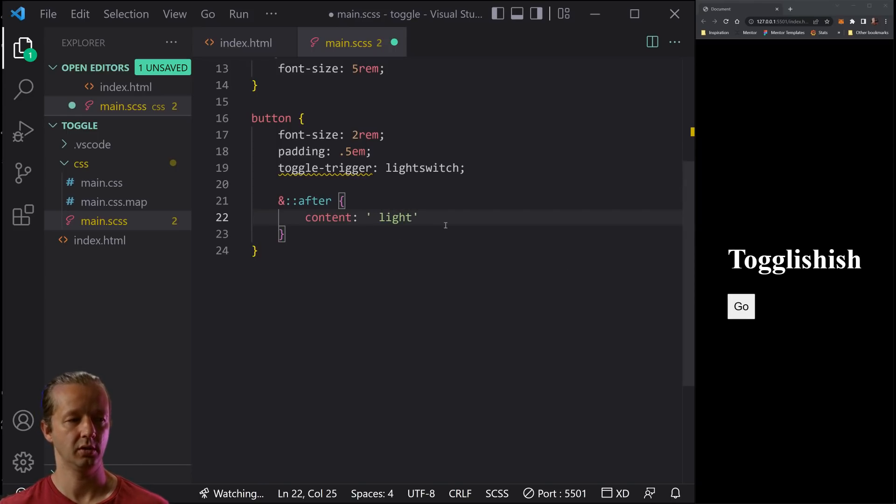
pyautogui.write(';')
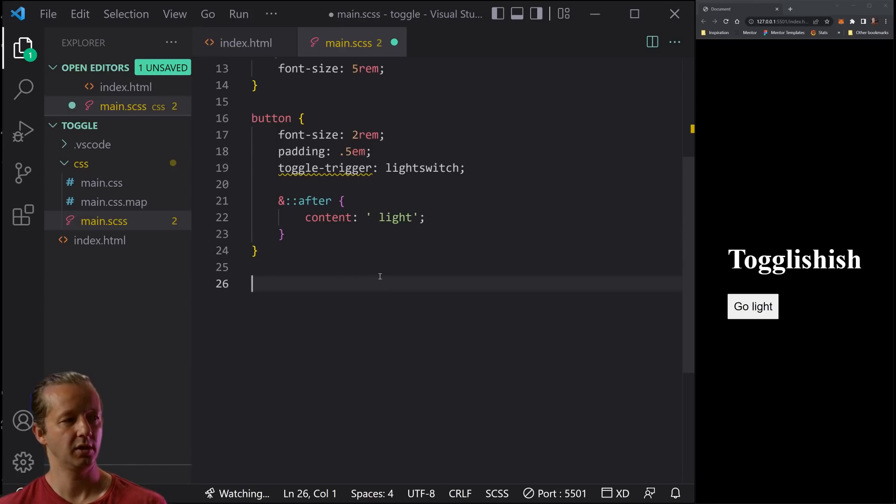
pyautogui.moveTo(414, 289)
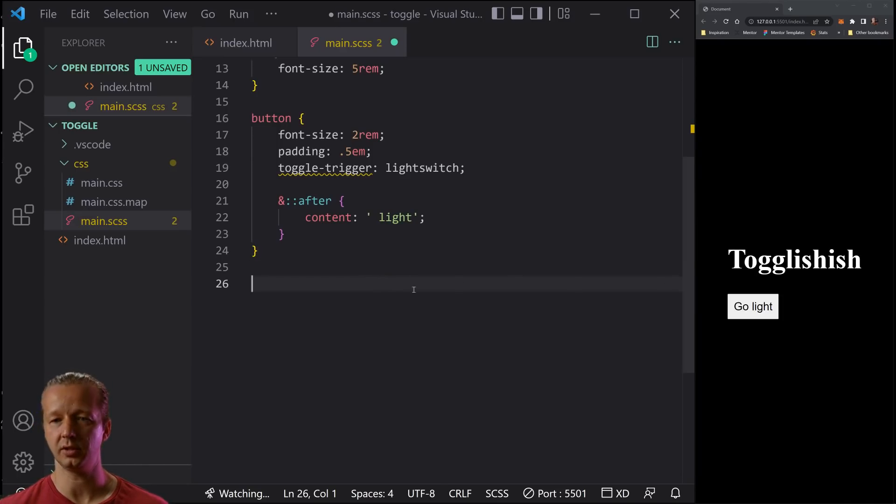
# Add an html:toggle(lightswitch) rule below the button rule containing background: white;
pyautogui.write('html:')
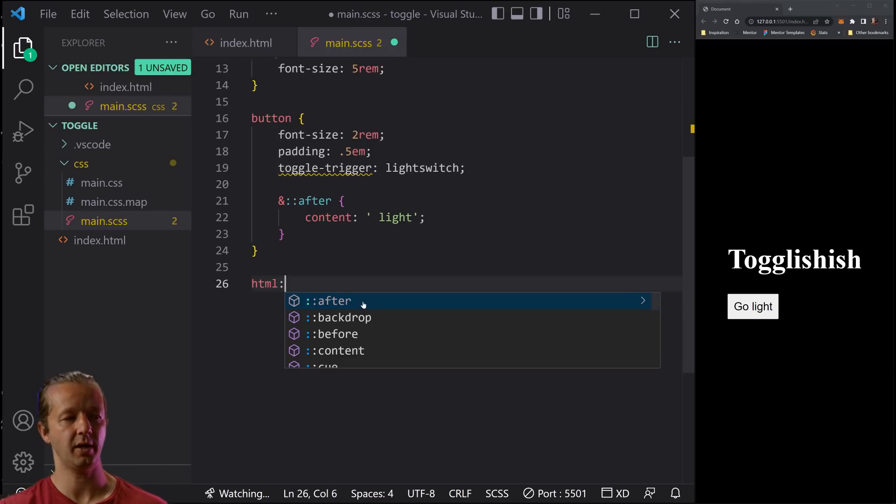
pyautogui.write('toggle(lightswitch')
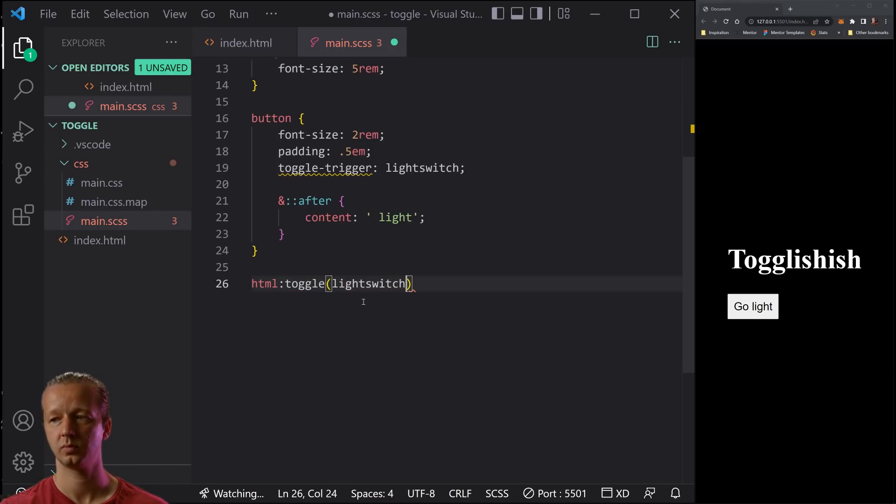
pyautogui.write('{')
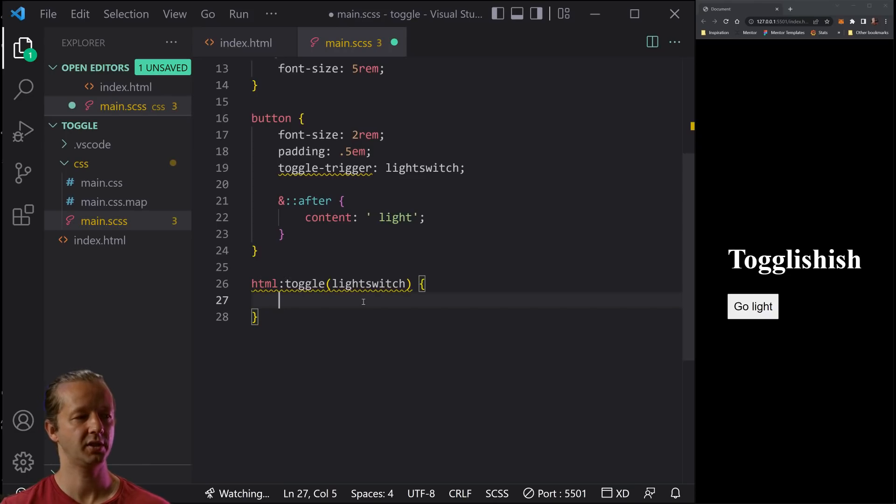
pyautogui.moveTo(354, 283)
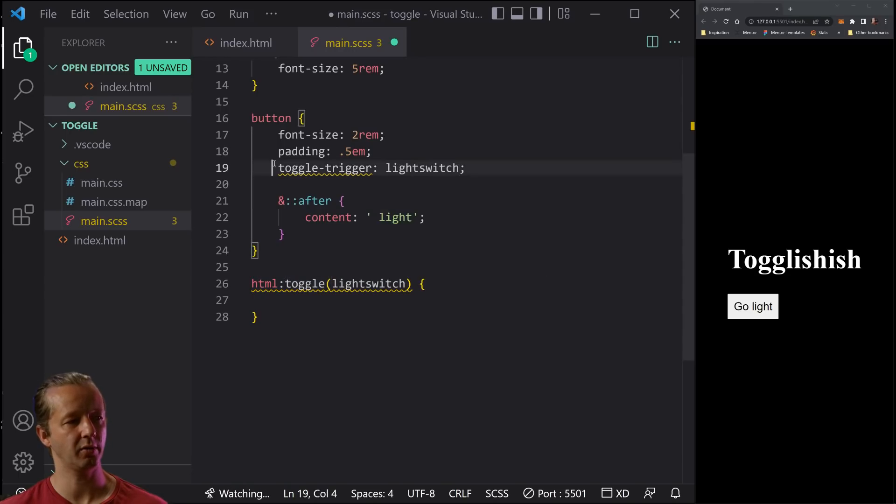
pyautogui.click(466, 167)
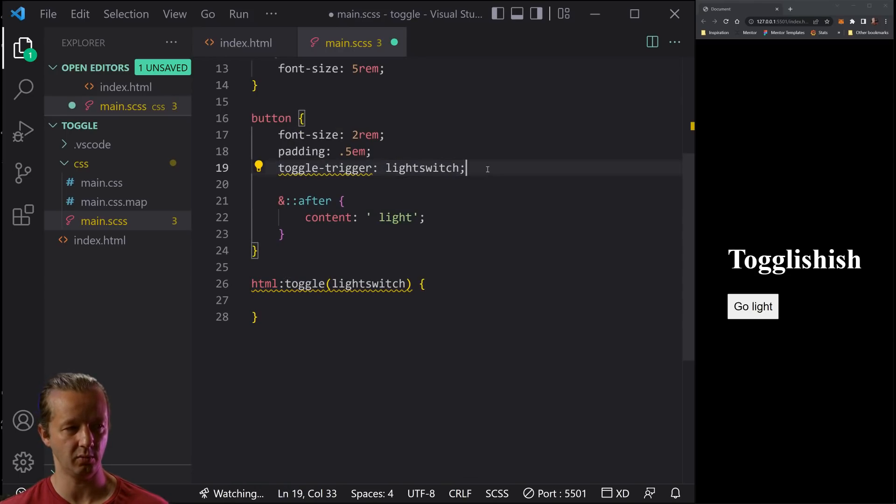
pyautogui.moveTo(478, 190)
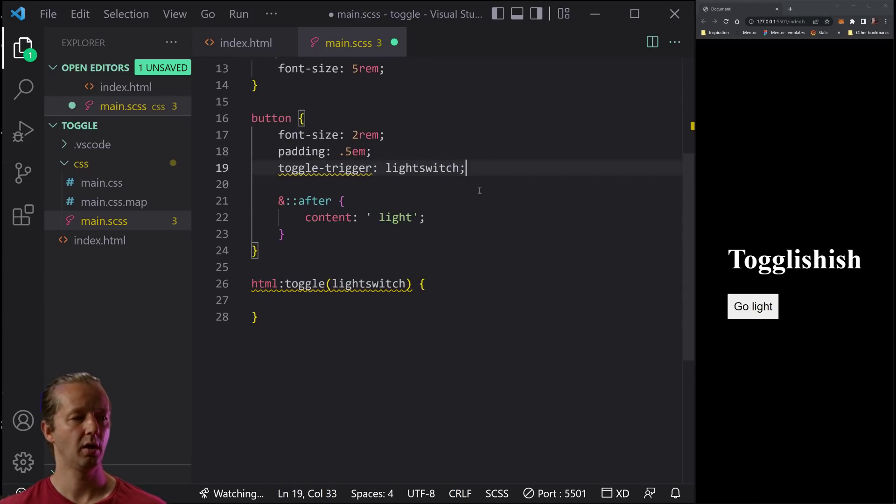
pyautogui.doubleClick(264, 284)
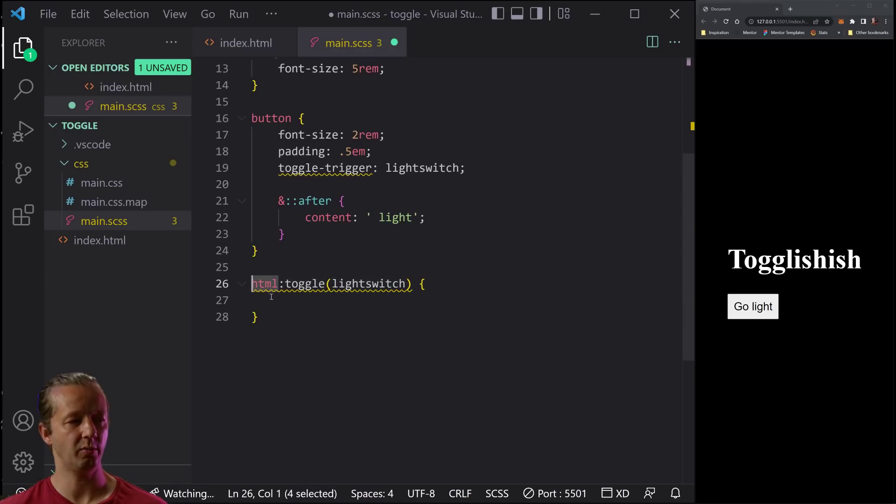
pyautogui.click(268, 300)
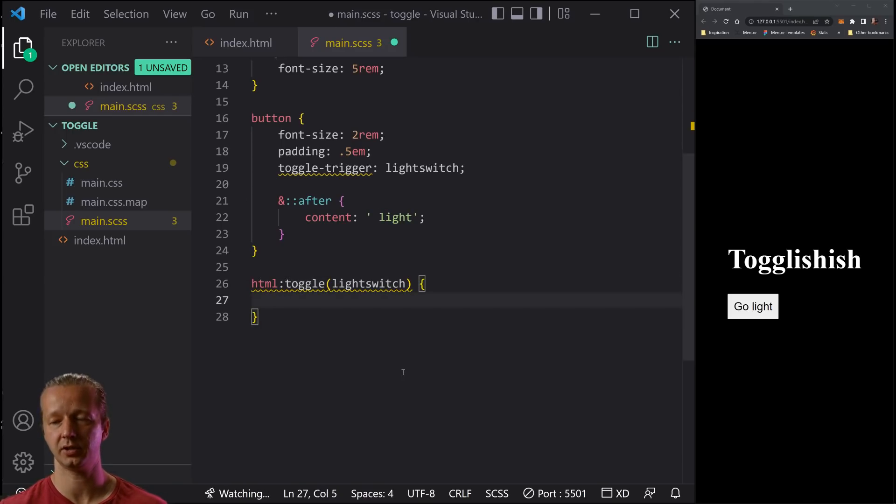
pyautogui.write('background: white;')
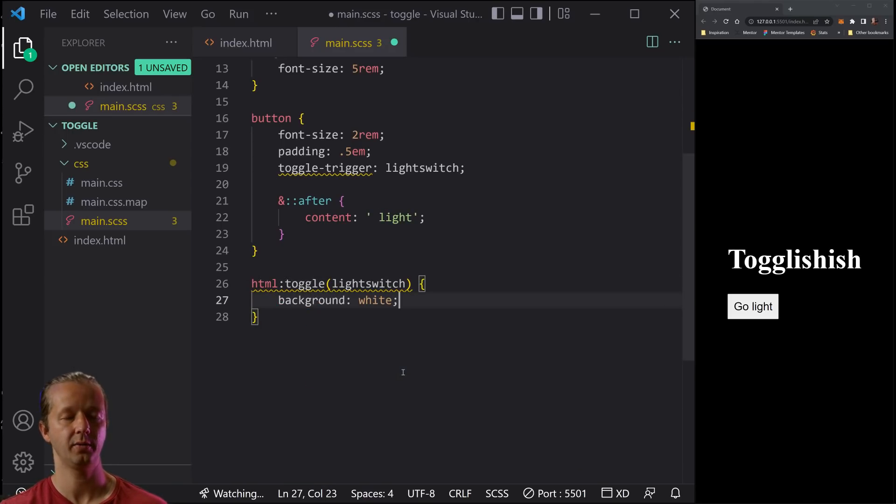
# Save main.scss and test the Go light button three times in the browser preview
pyautogui.press('ctrl+s')
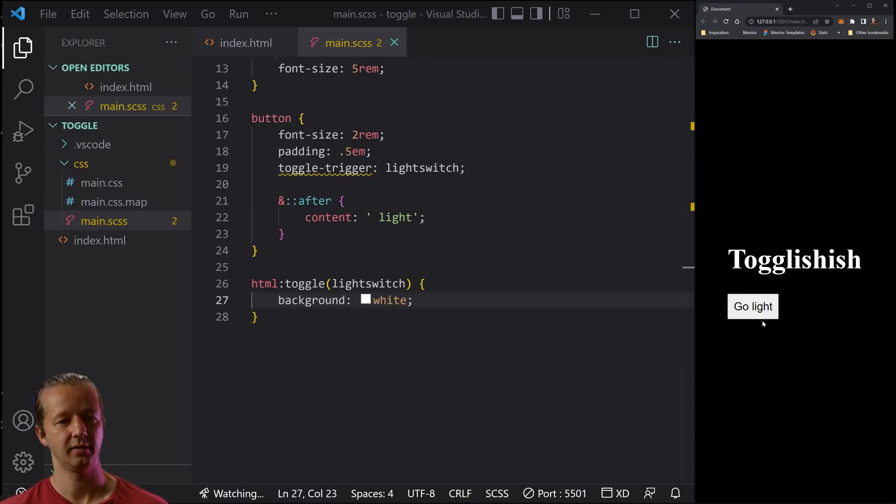
pyautogui.click(752, 306)
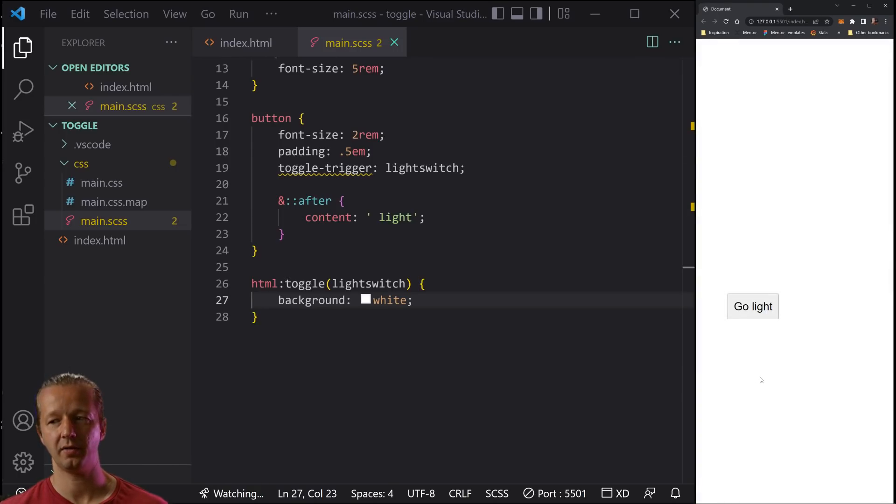
pyautogui.moveTo(752, 306)
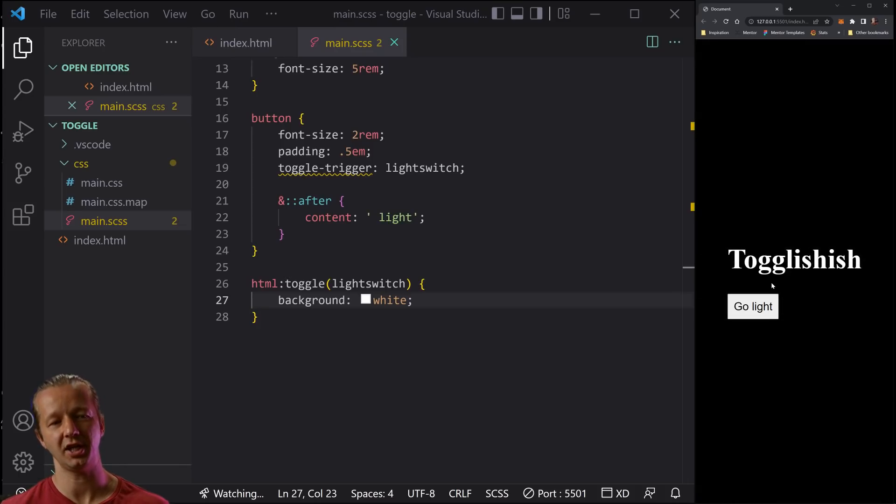
pyautogui.click(753, 306)
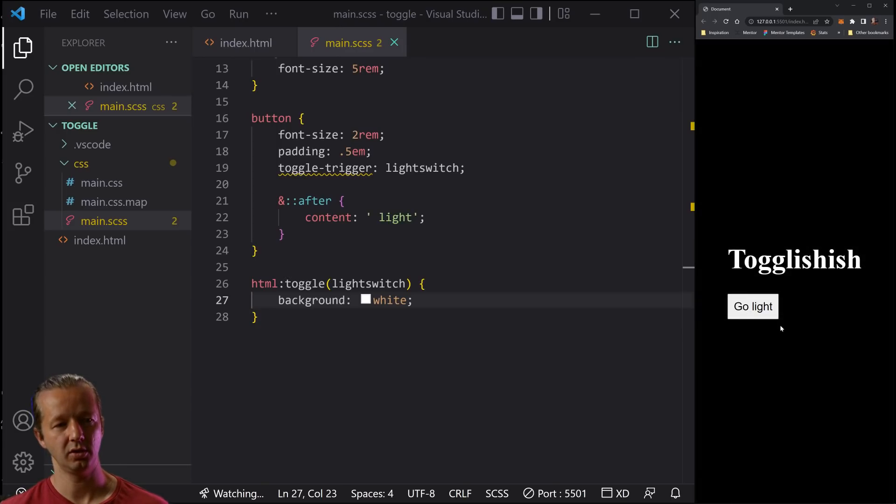
pyautogui.click(752, 306)
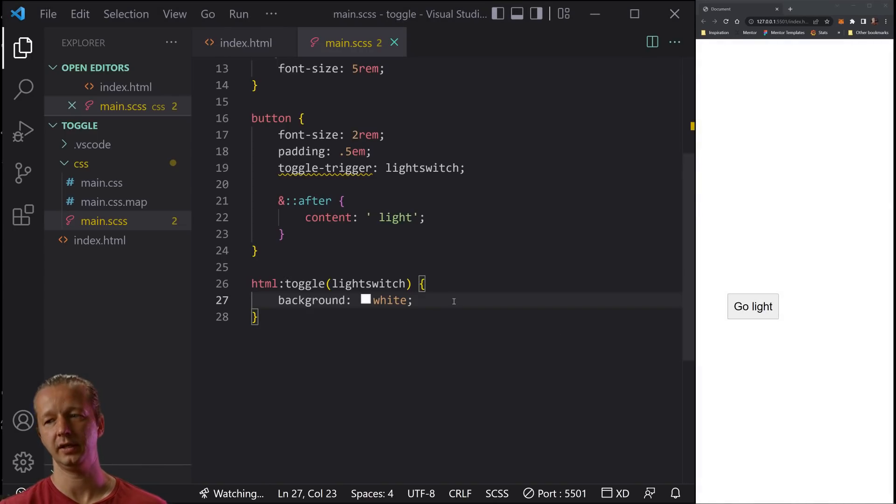
# Nest '& button::after' with content ' dark' in the toggle rule, save, and retest the button
pyautogui.write('& button::after')
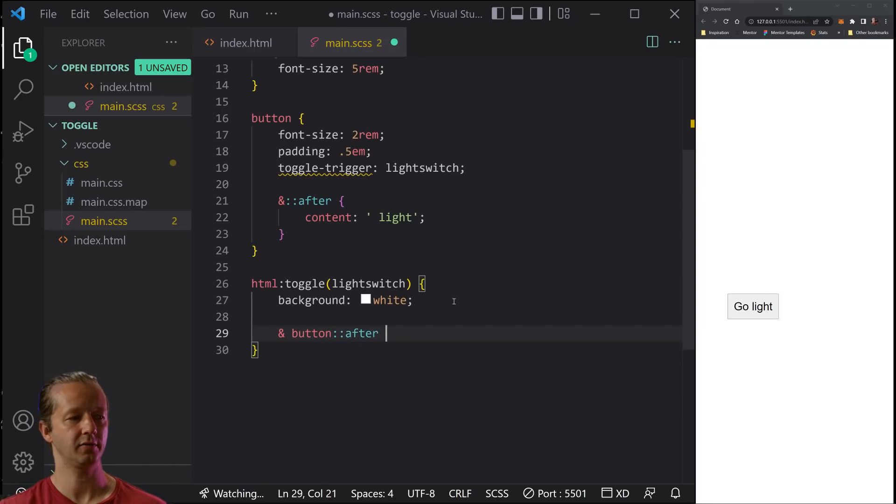
pyautogui.write('{')
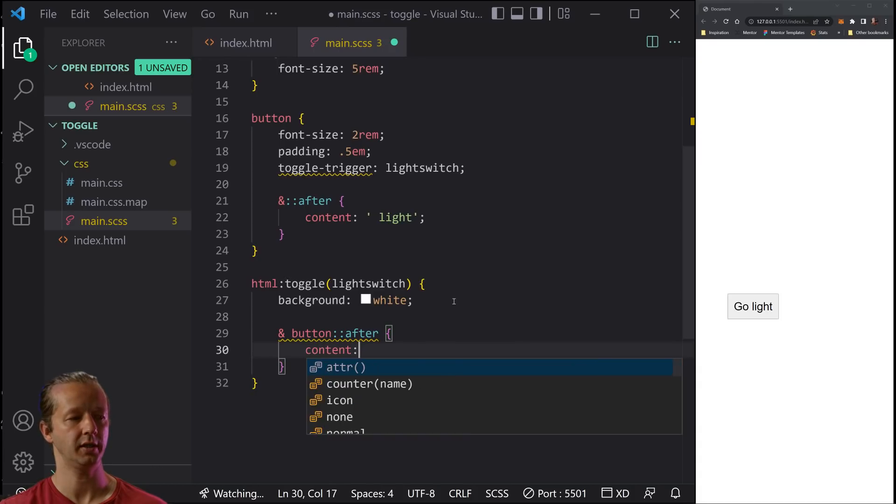
pyautogui.write("' dark';")
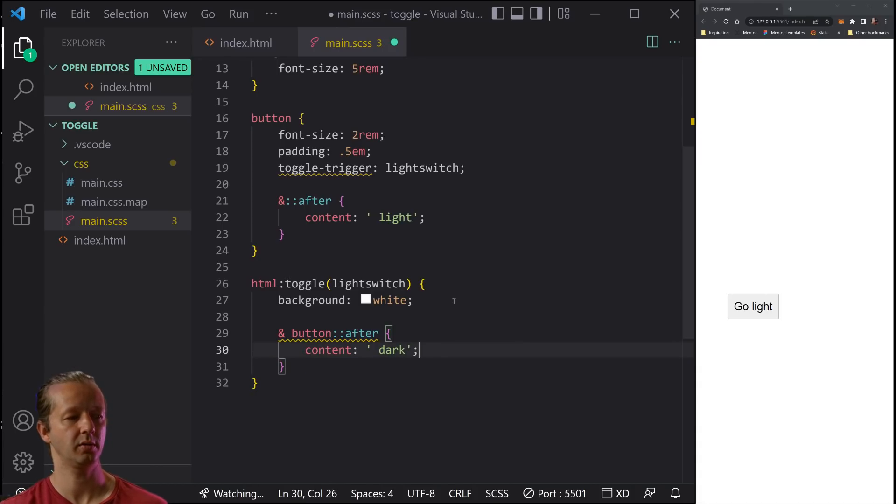
pyautogui.press('ctrl+s')
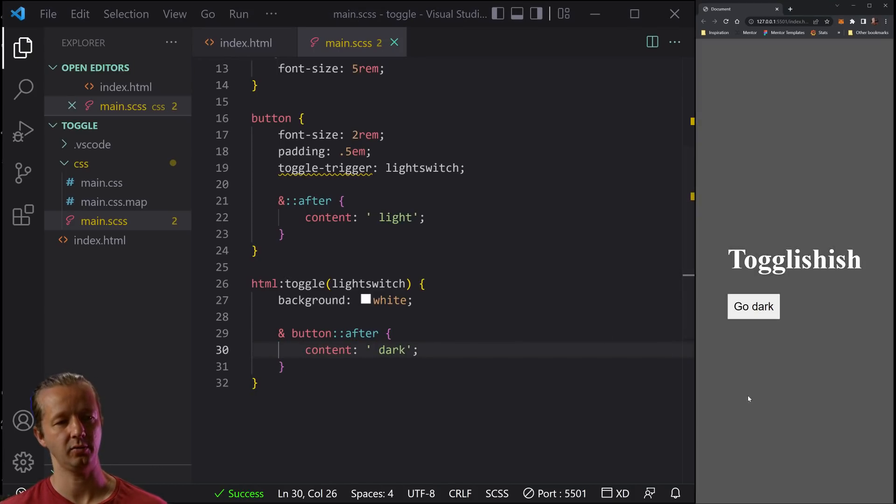
pyautogui.click(753, 306)
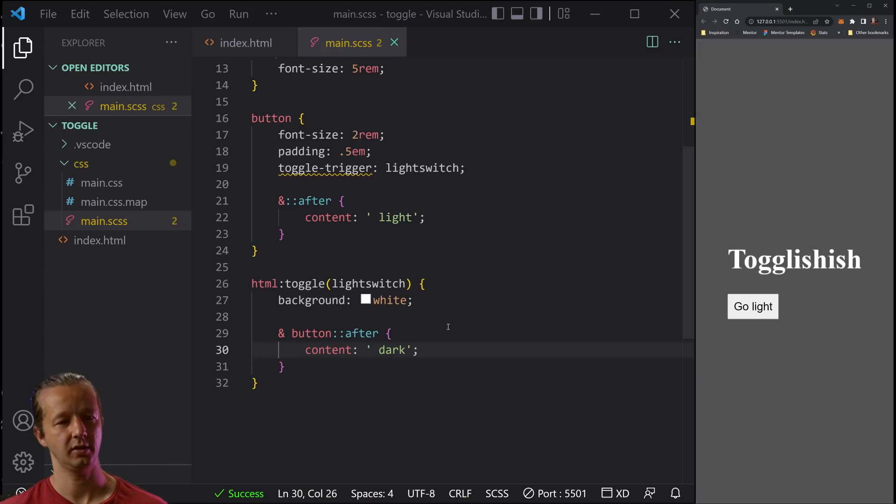
# Nest '& h1 { color: black; }' in the toggle rule and save to recompile
pyautogui.press('enter')
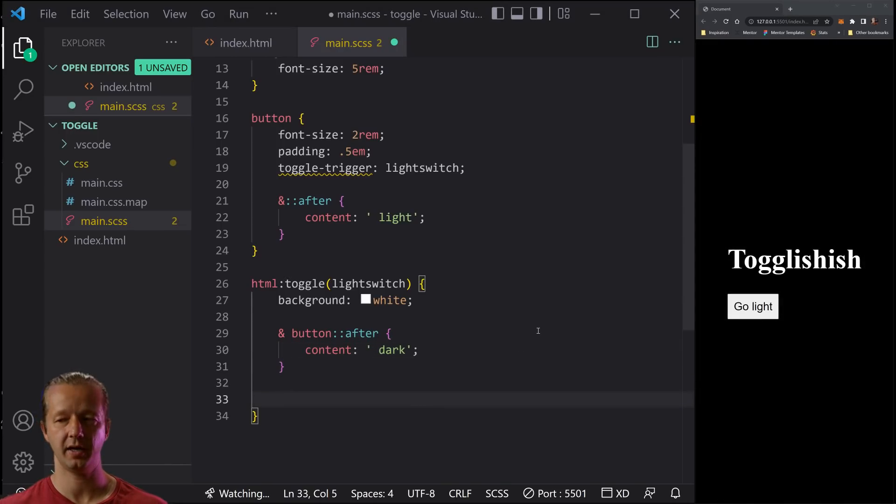
pyautogui.write('& hi1')
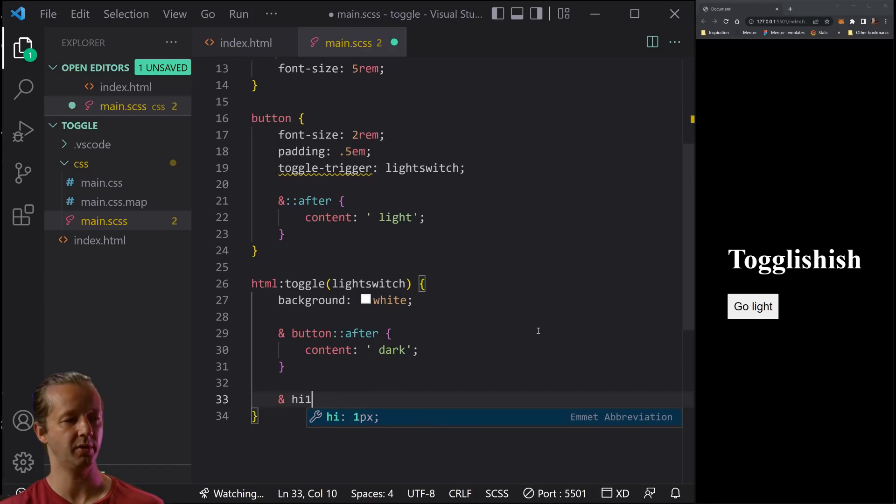
pyautogui.write('color: black;')
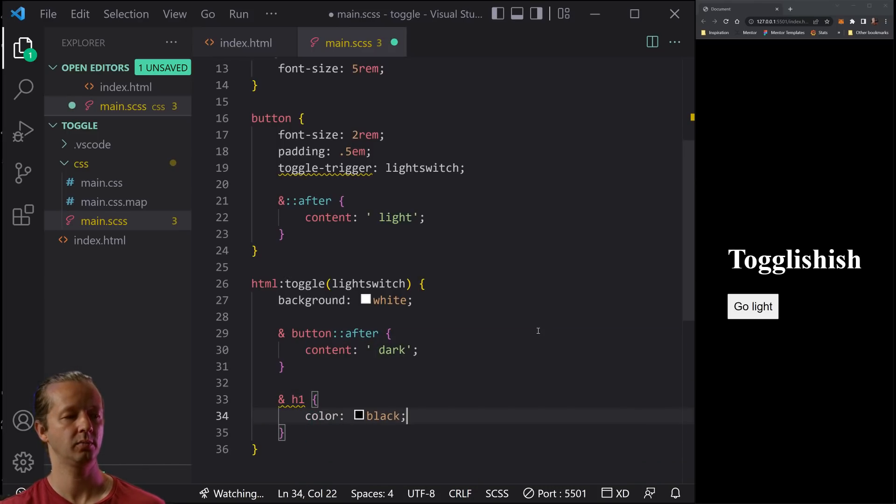
pyautogui.press('ctrl+s')
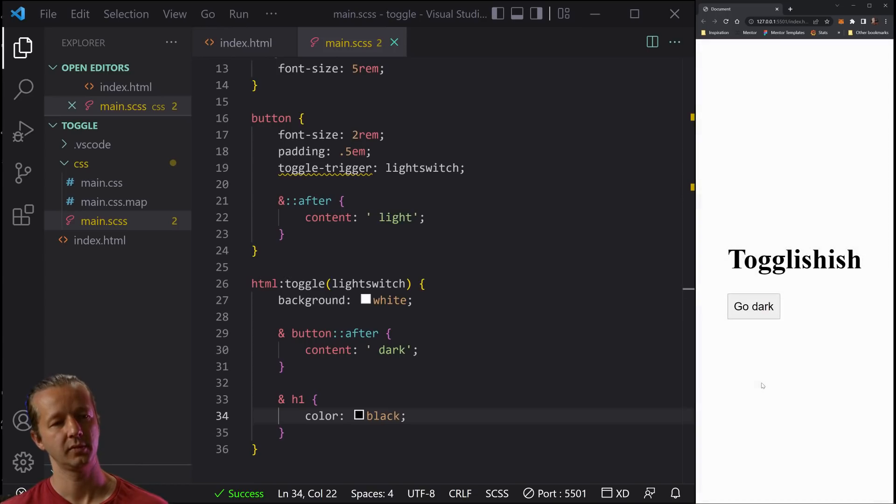
pyautogui.click(752, 306)
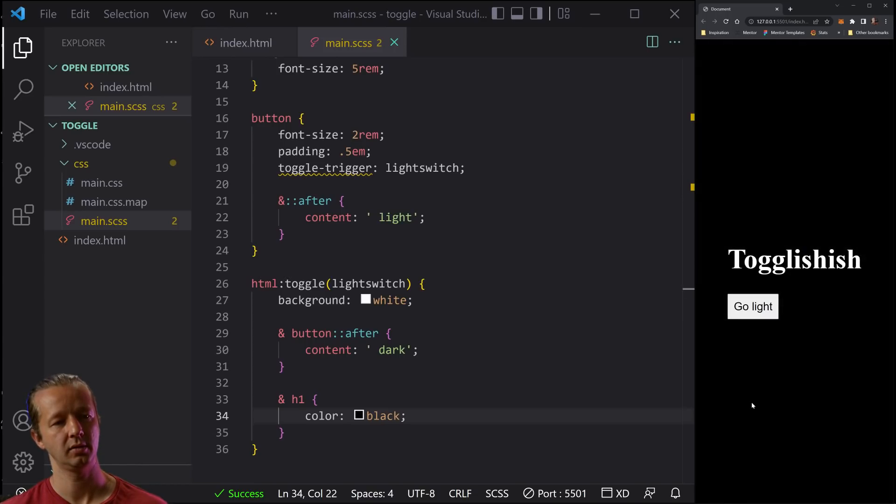
pyautogui.click(753, 306)
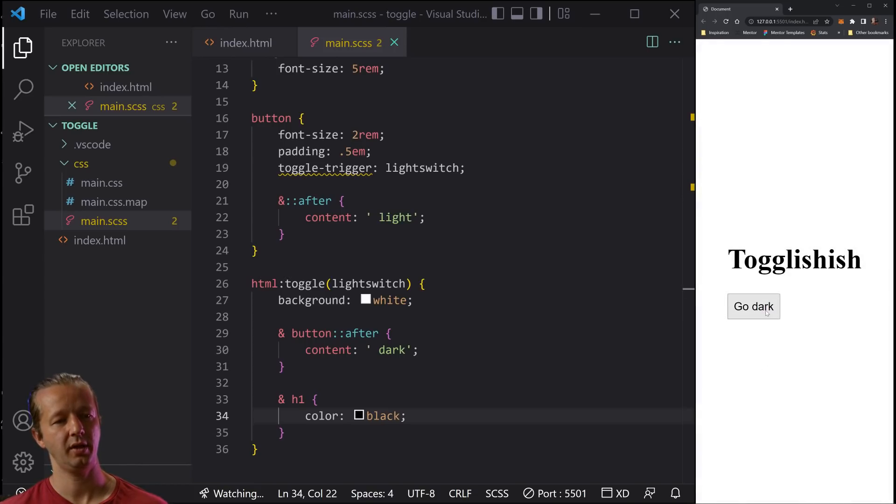
pyautogui.click(753, 306)
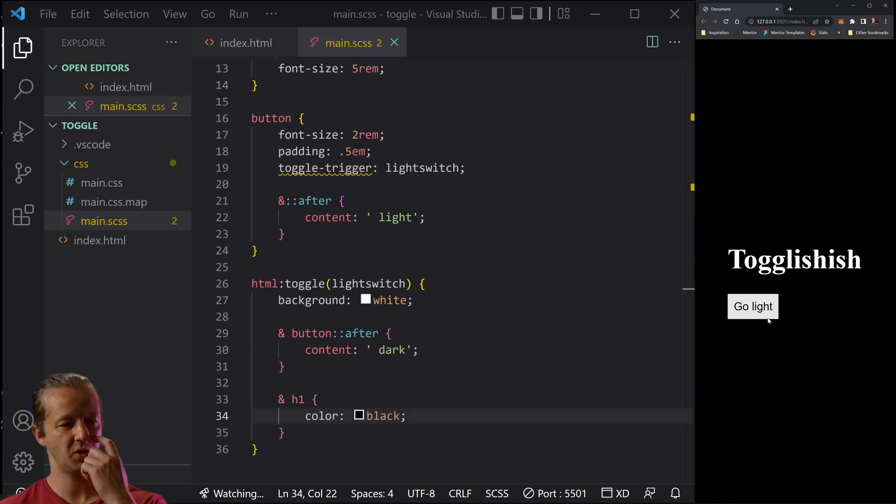
pyautogui.click(752, 306)
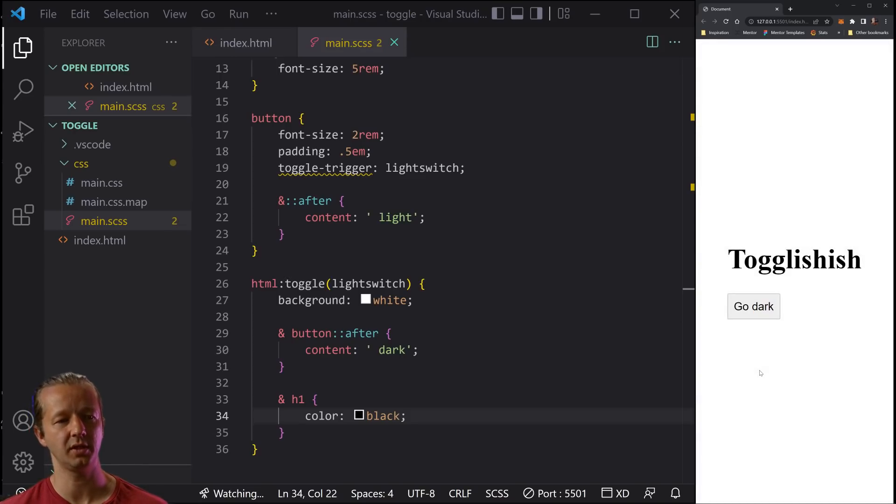
pyautogui.click(753, 306)
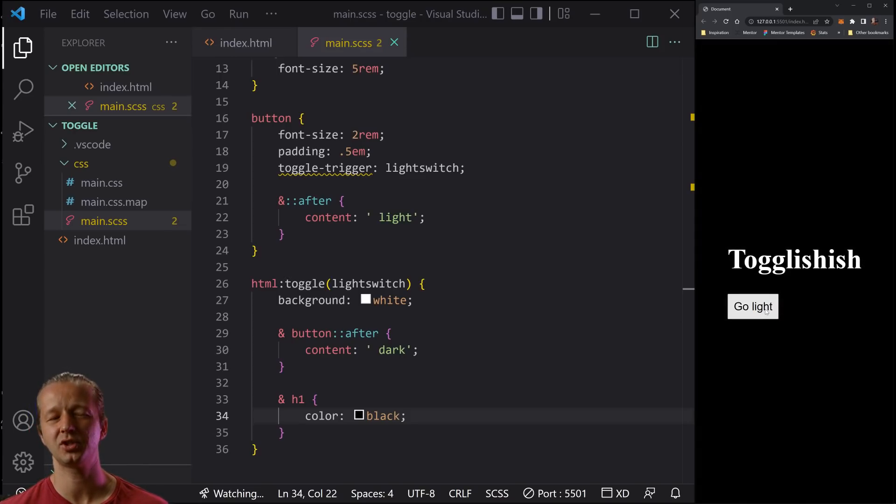
pyautogui.click(752, 306)
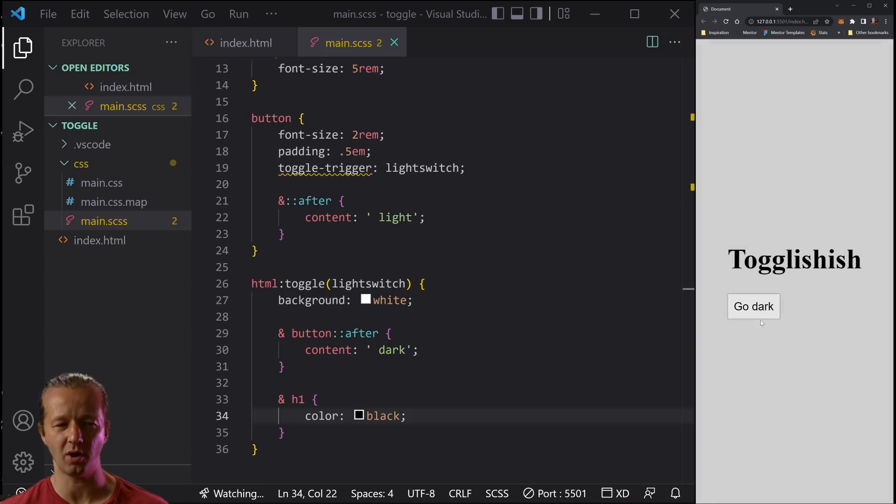
pyautogui.click(752, 306)
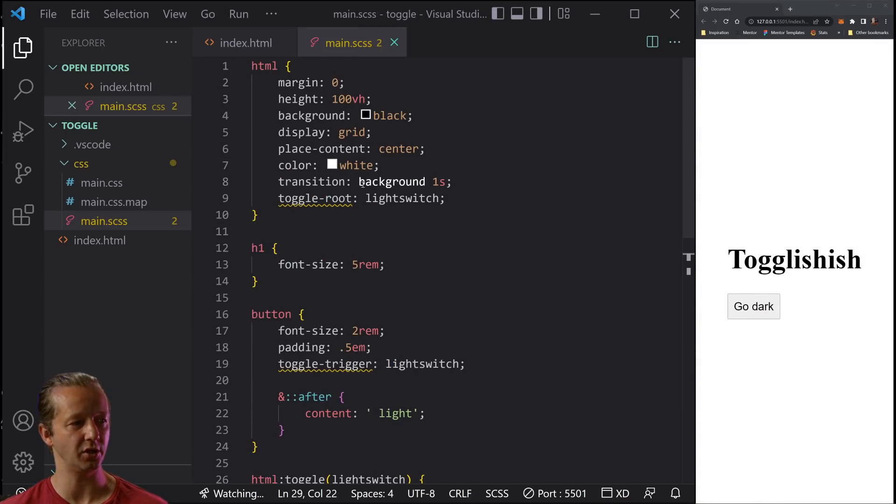
pyautogui.click(263, 232)
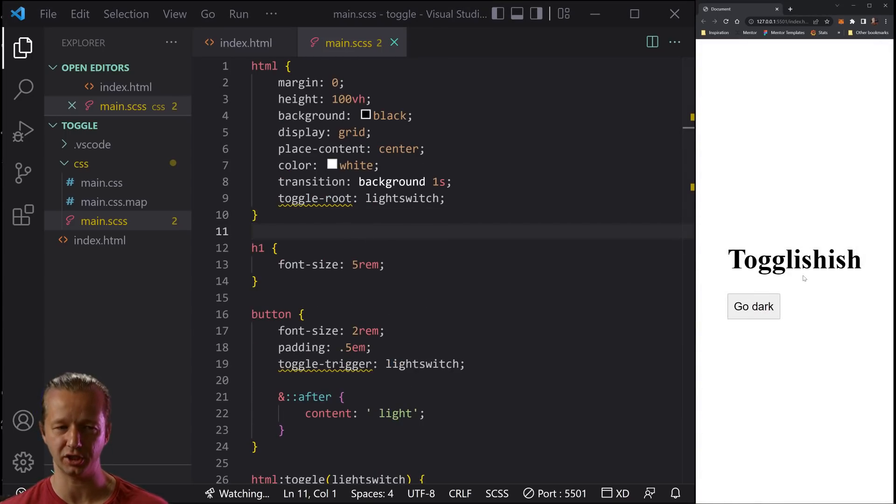